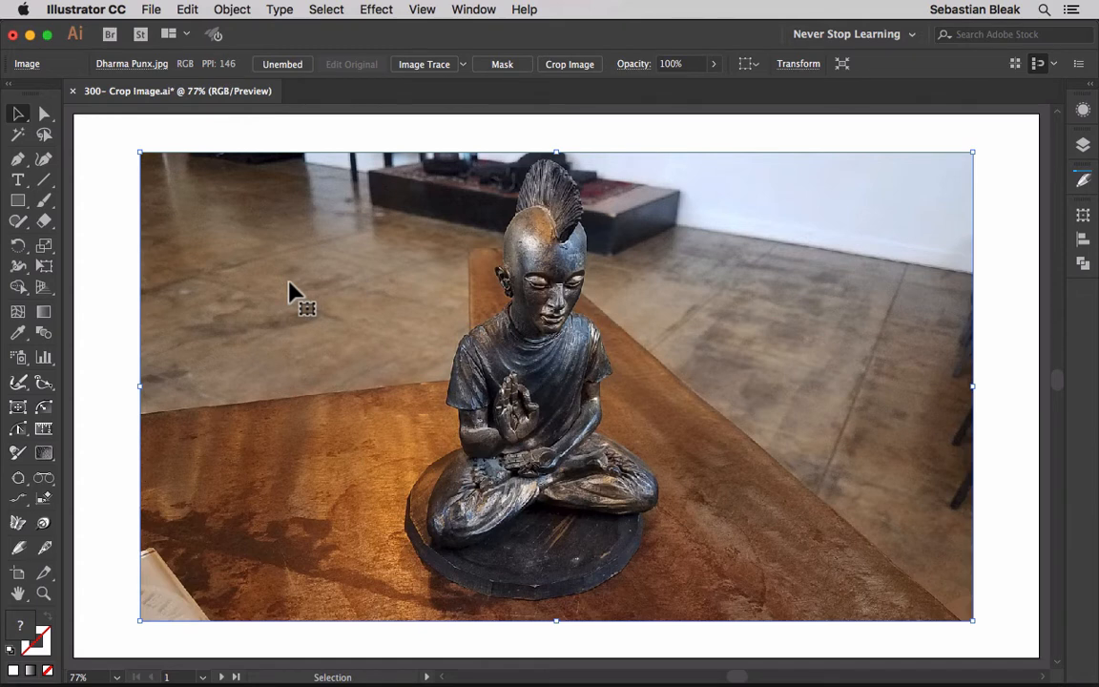
pyautogui.moveTo(301, 286)
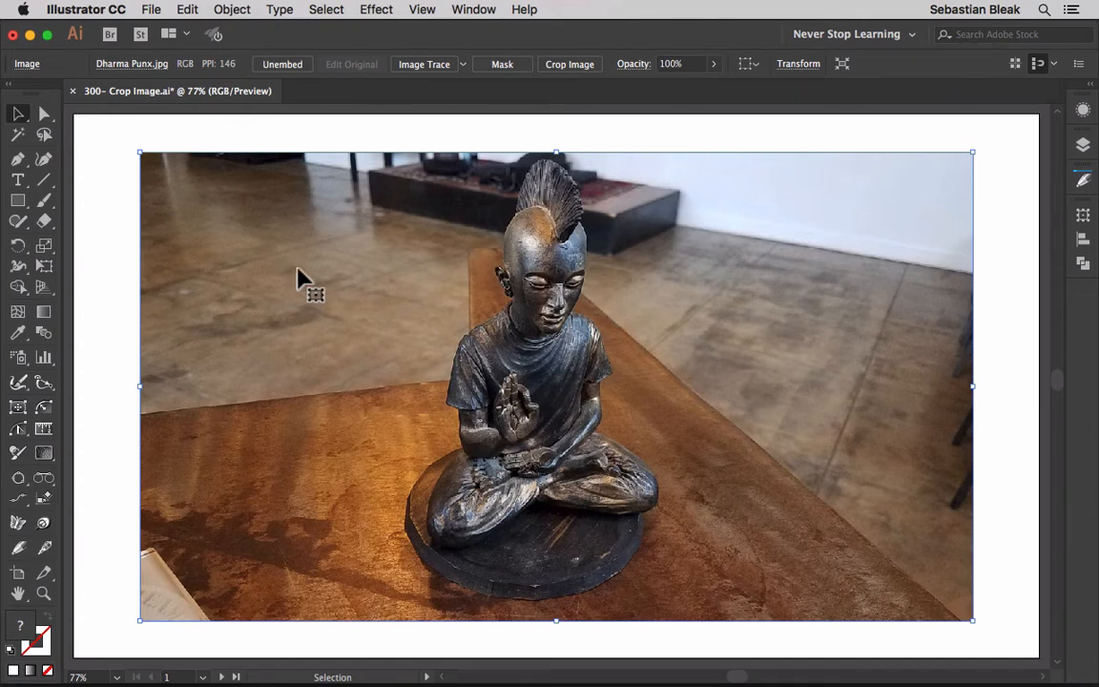
pyautogui.moveTo(535, 157)
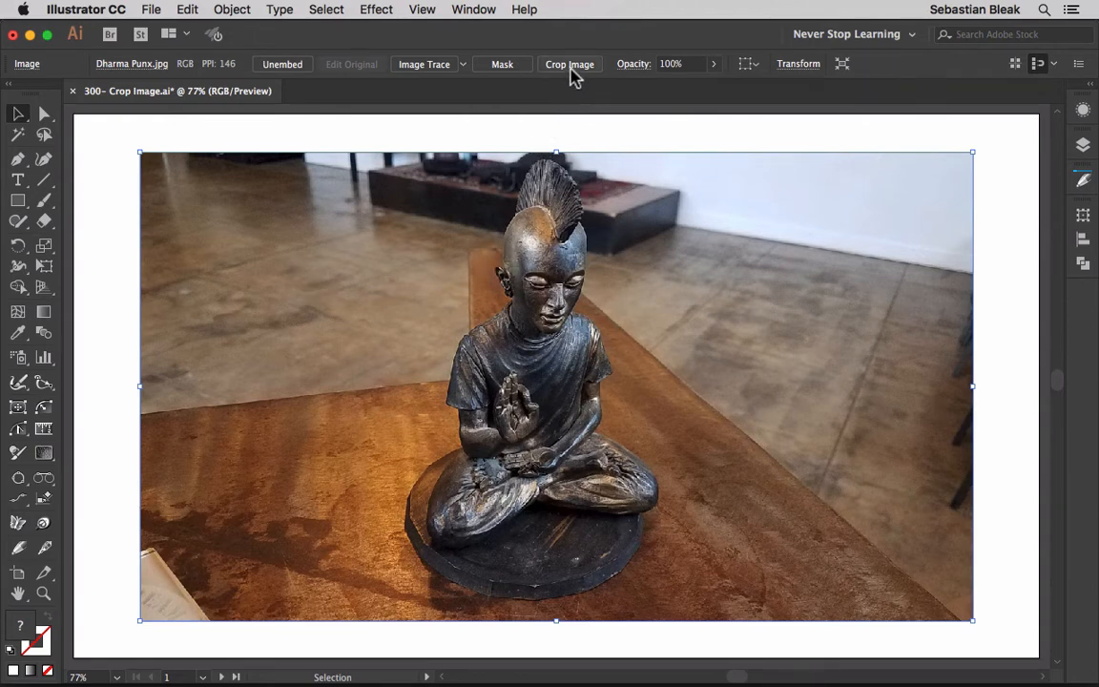
# Step: Enter Crop Image mode on the statue photo and review the PPI resolution presets
pyautogui.click(569, 65)
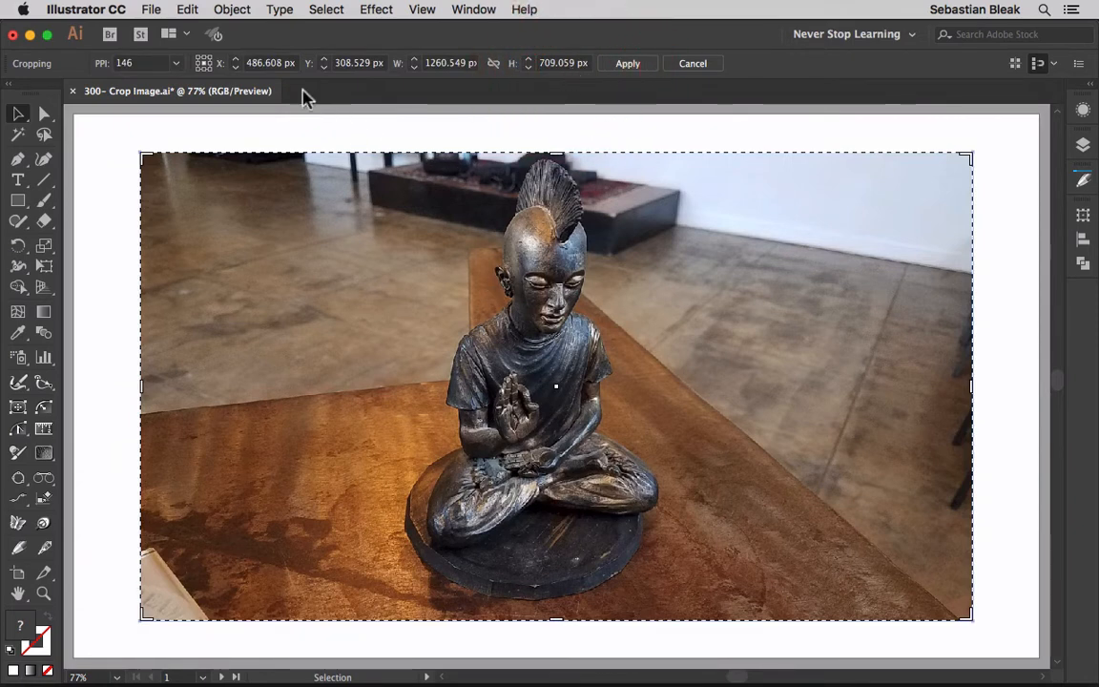
pyautogui.moveTo(703, 221)
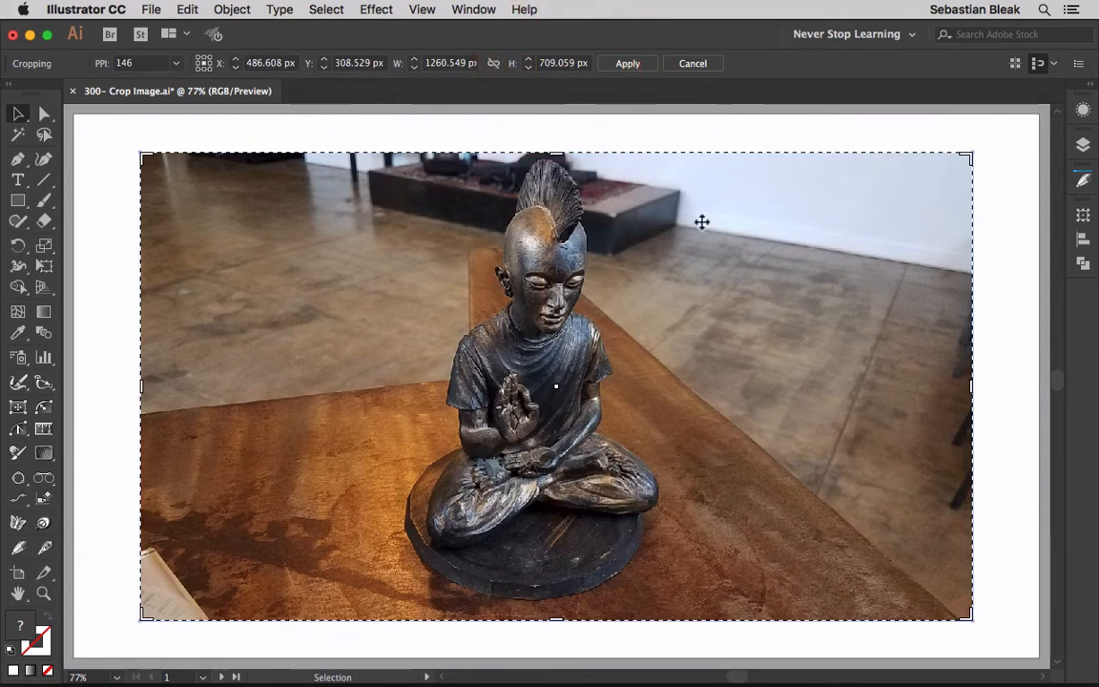
pyautogui.moveTo(414, 382)
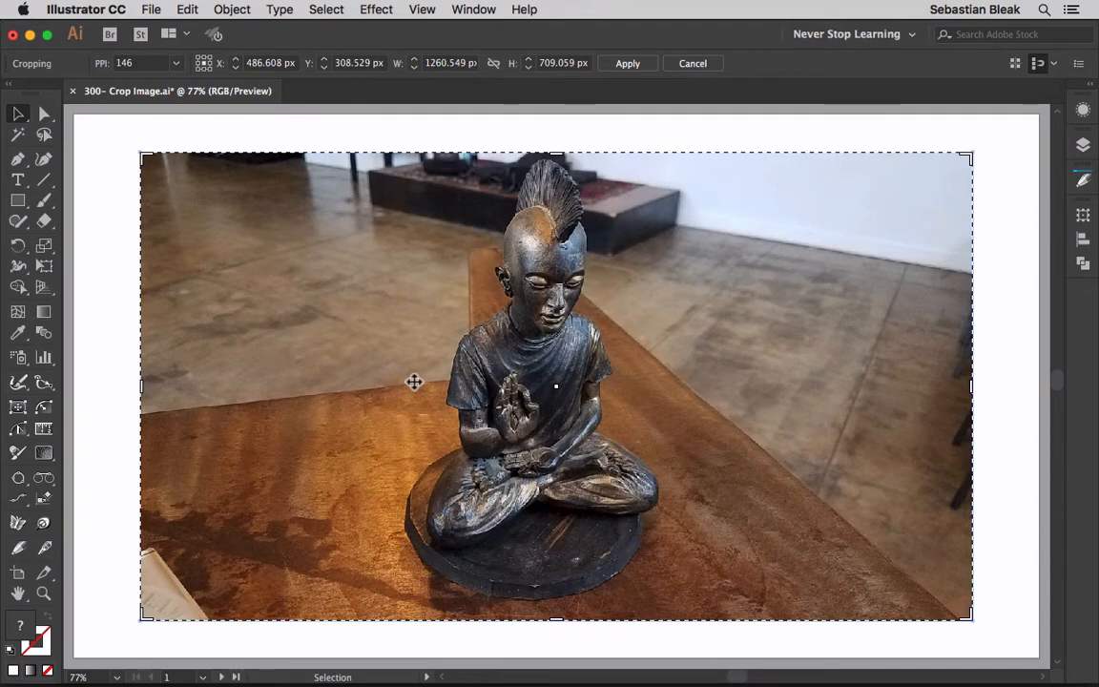
pyautogui.moveTo(78, 76)
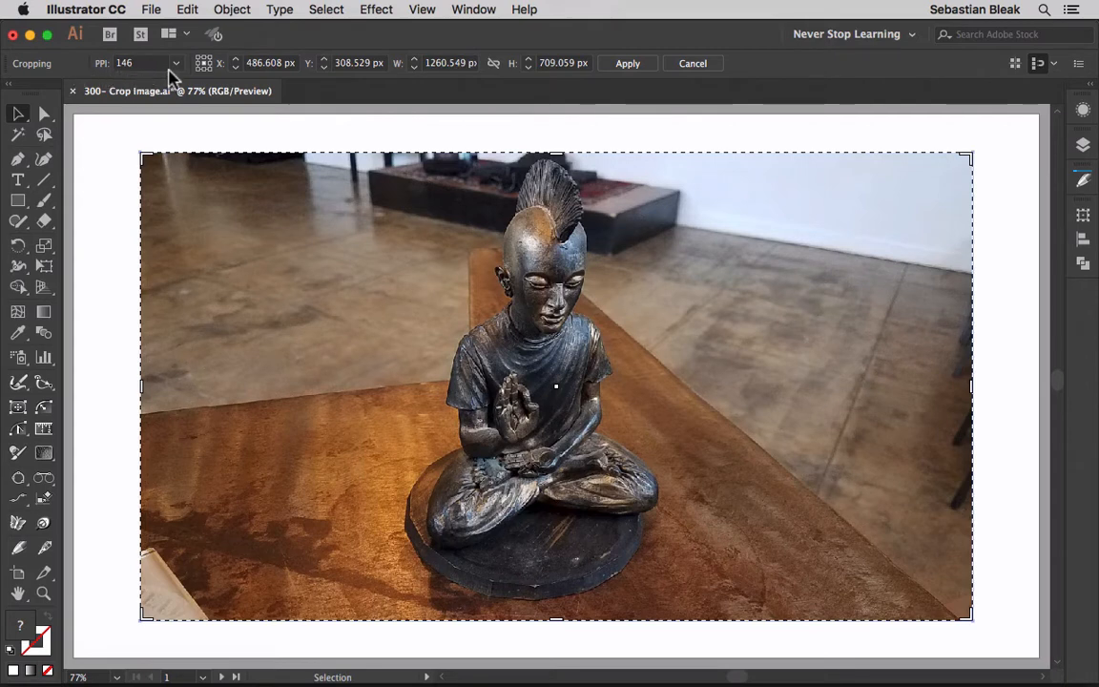
pyautogui.click(176, 63)
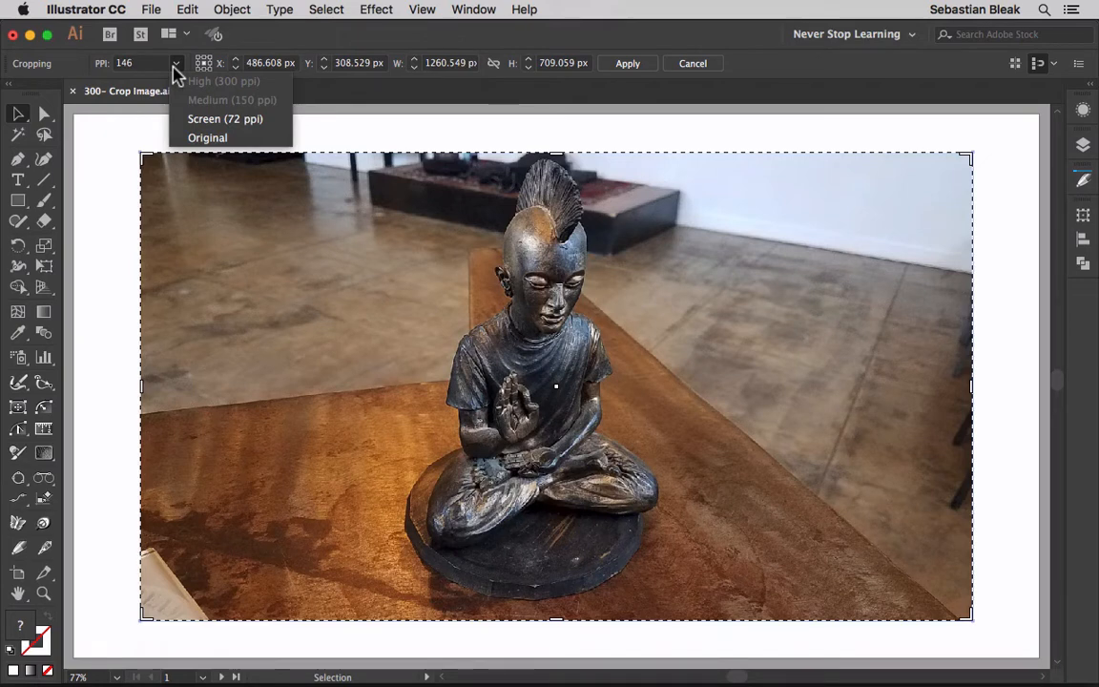
pyautogui.moveTo(225, 118)
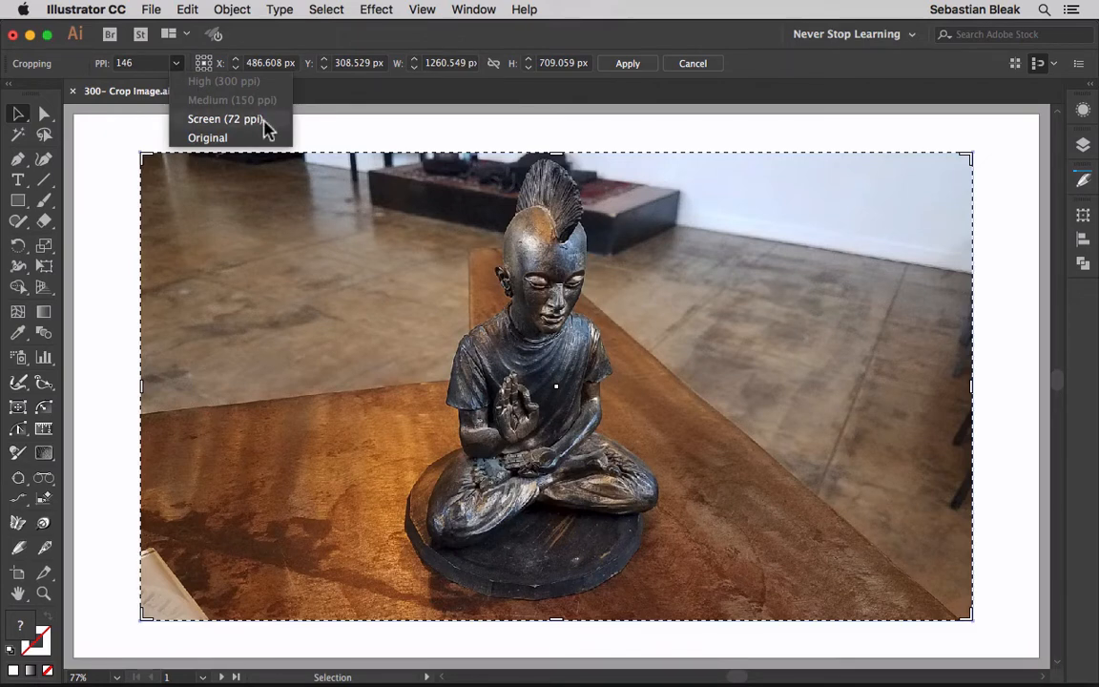
pyautogui.moveTo(275, 130)
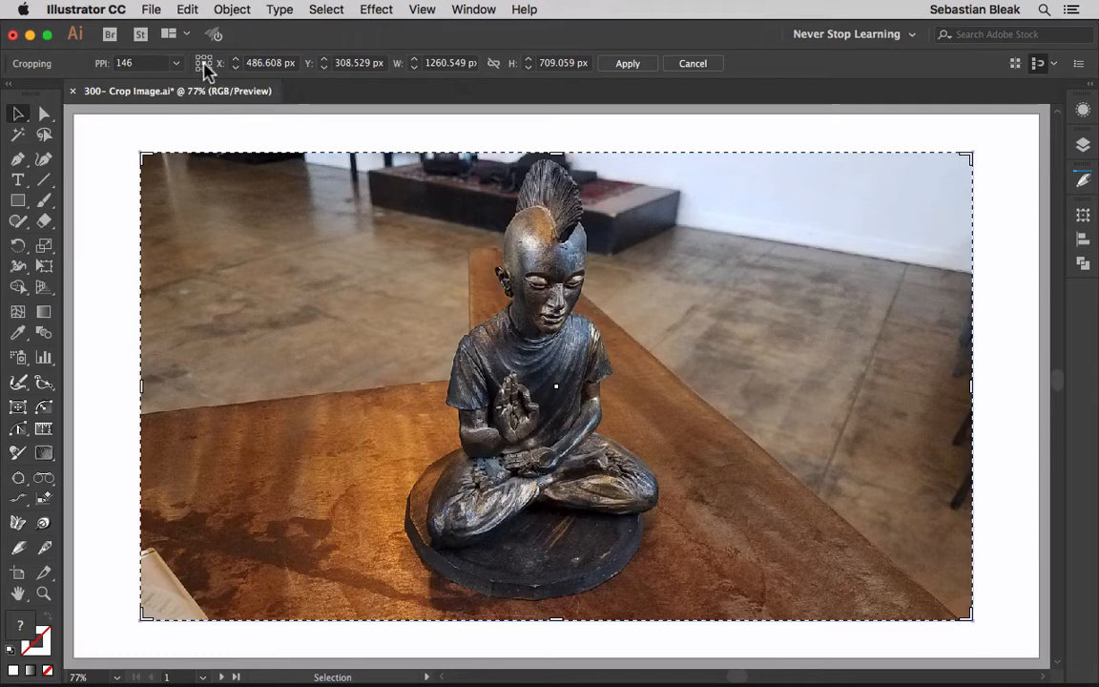
pyautogui.moveTo(549, 393)
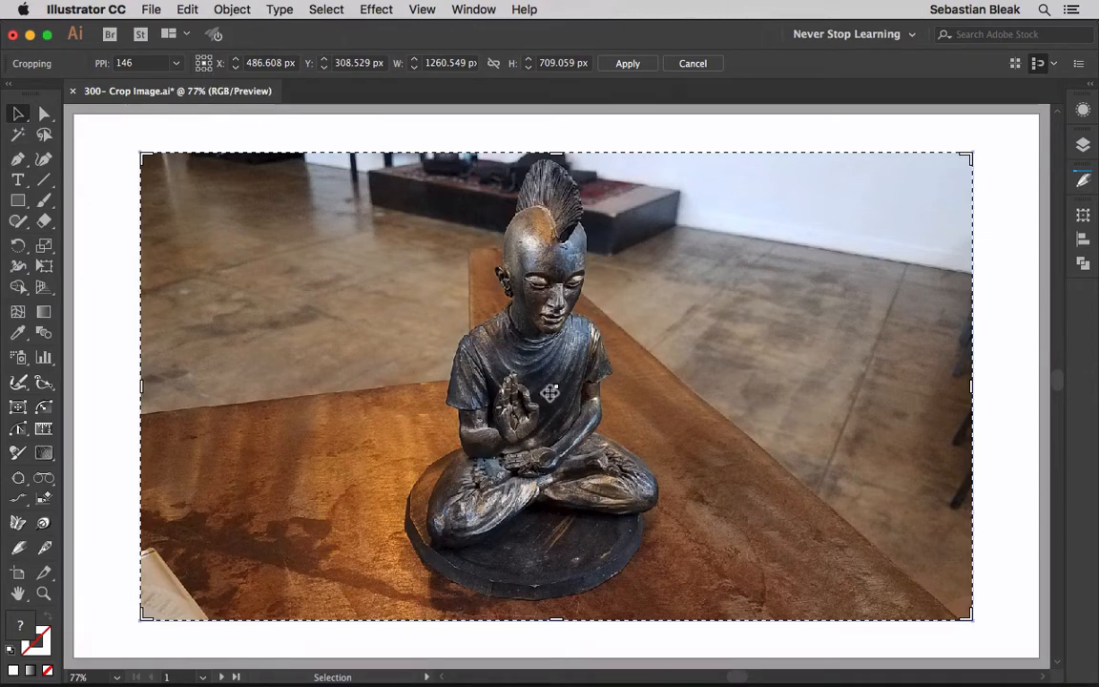
pyautogui.moveTo(336, 359)
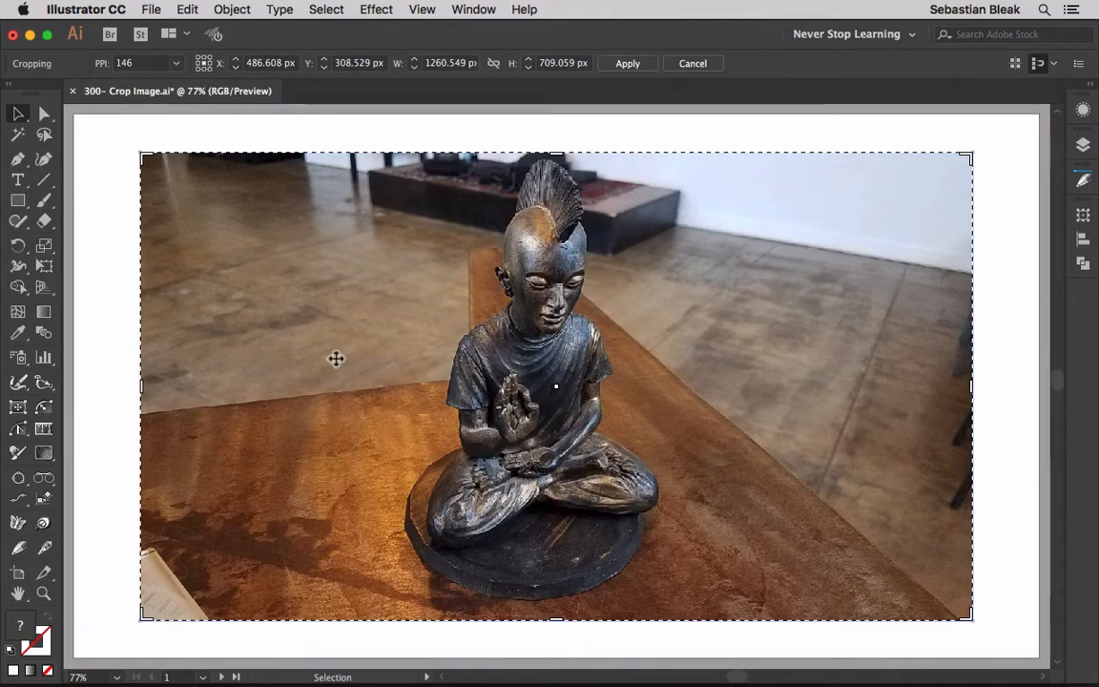
pyautogui.moveTo(301, 201)
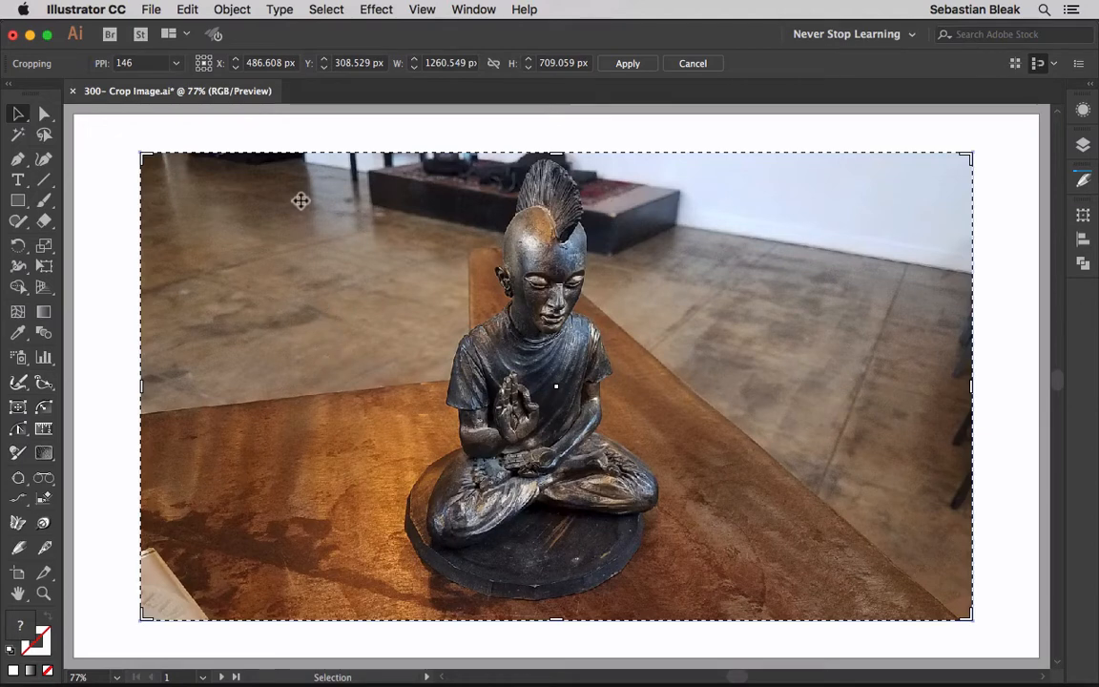
pyautogui.click(271, 63)
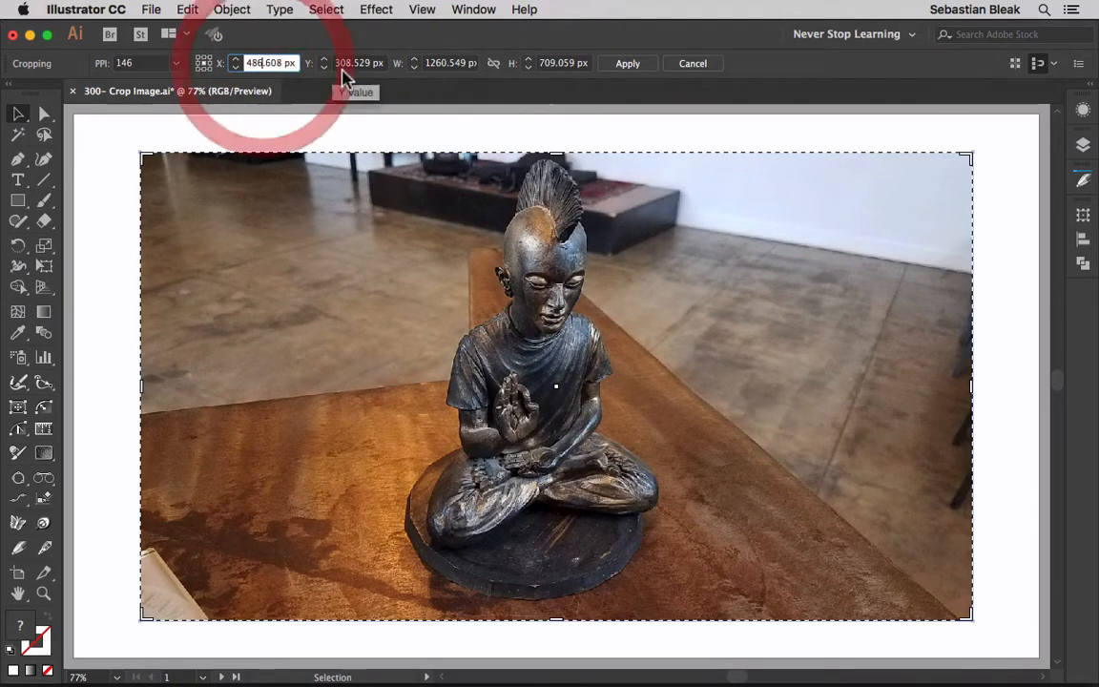
pyautogui.click(359, 63)
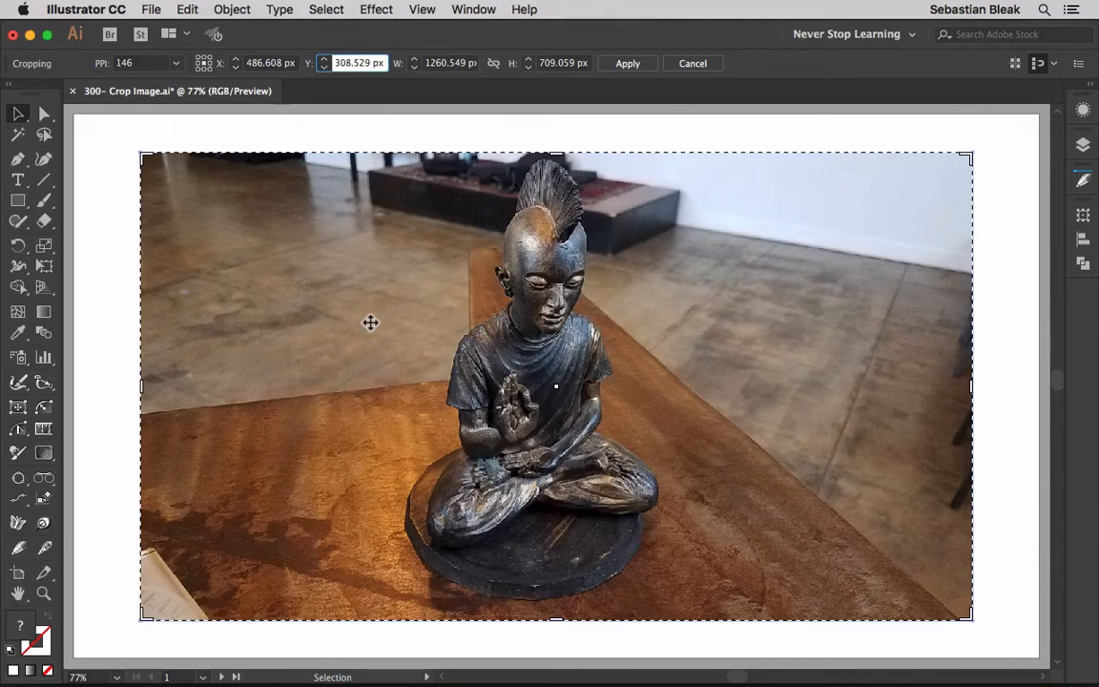
pyautogui.moveTo(538, 298)
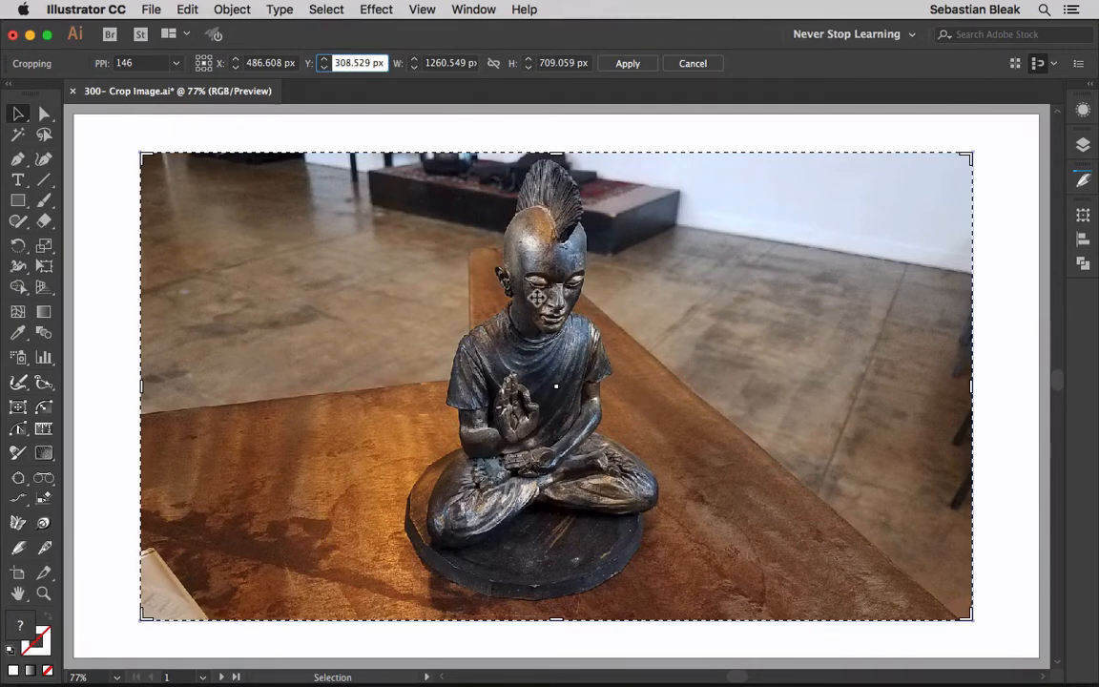
pyautogui.click(449, 63)
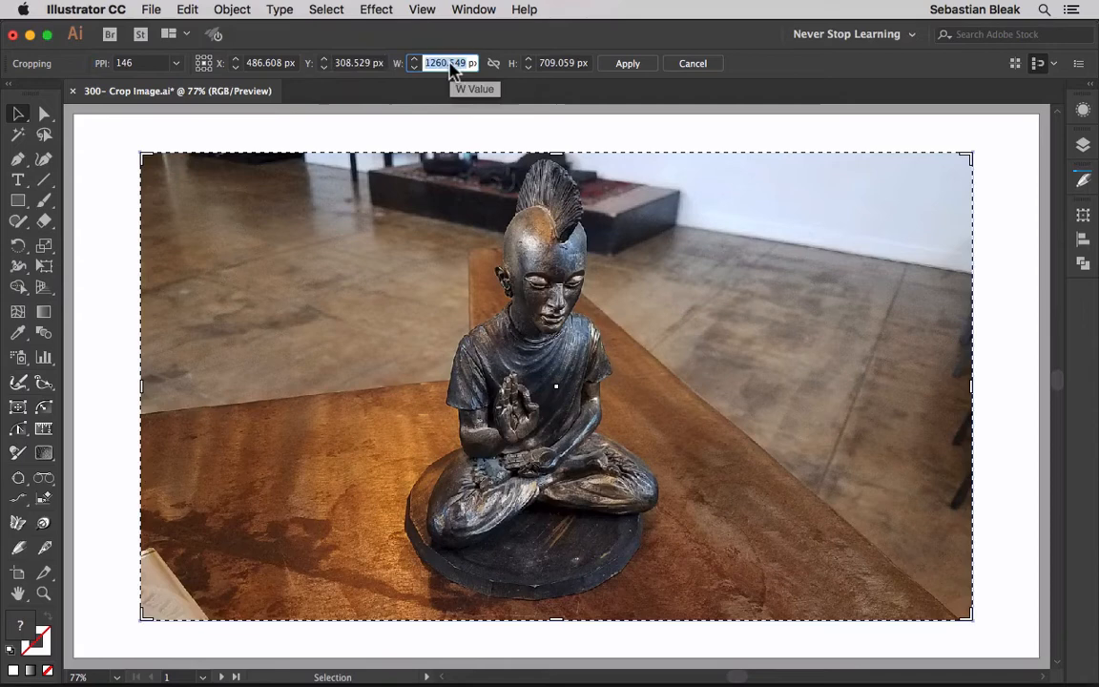
pyautogui.moveTo(544, 72)
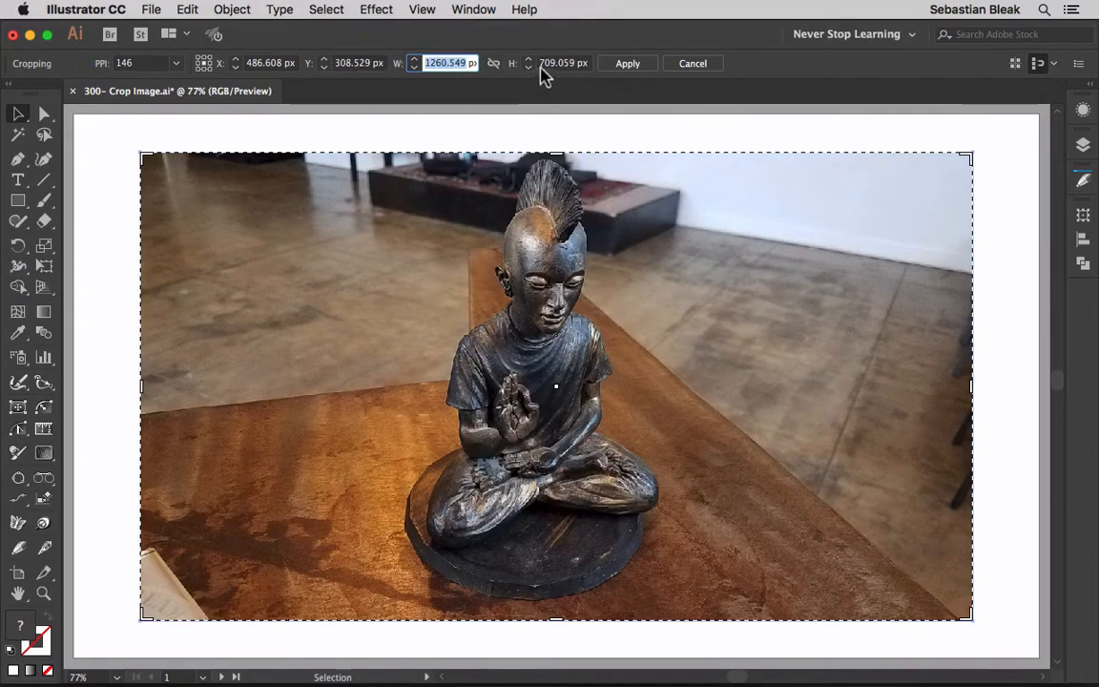
pyautogui.moveTo(595, 292)
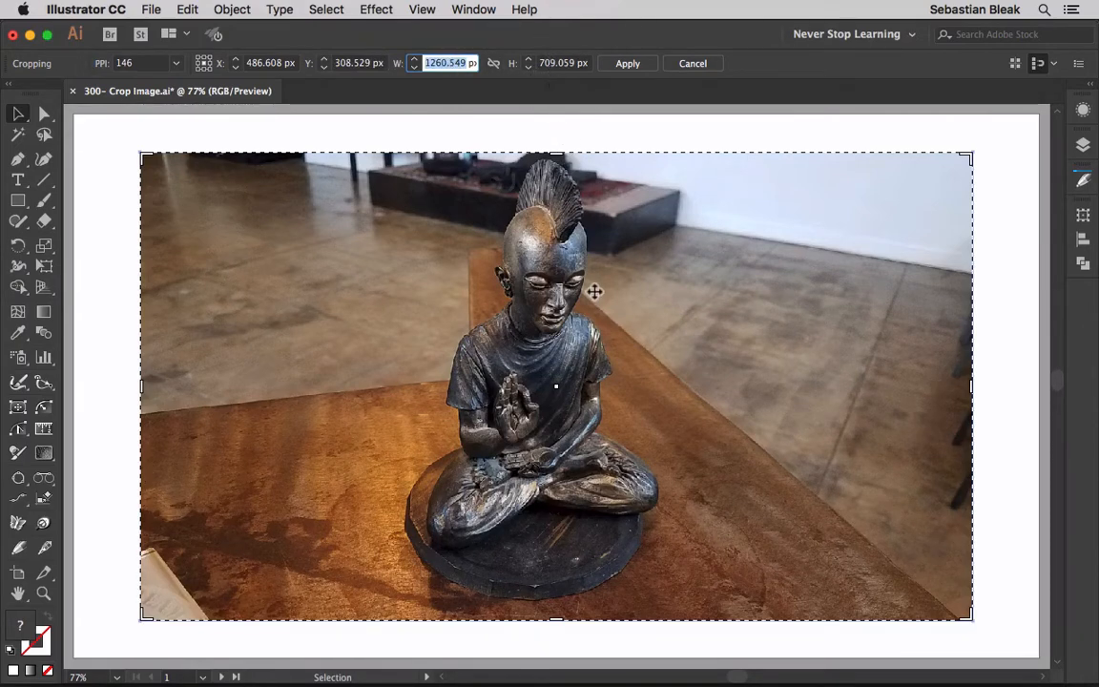
pyautogui.moveTo(397, 393)
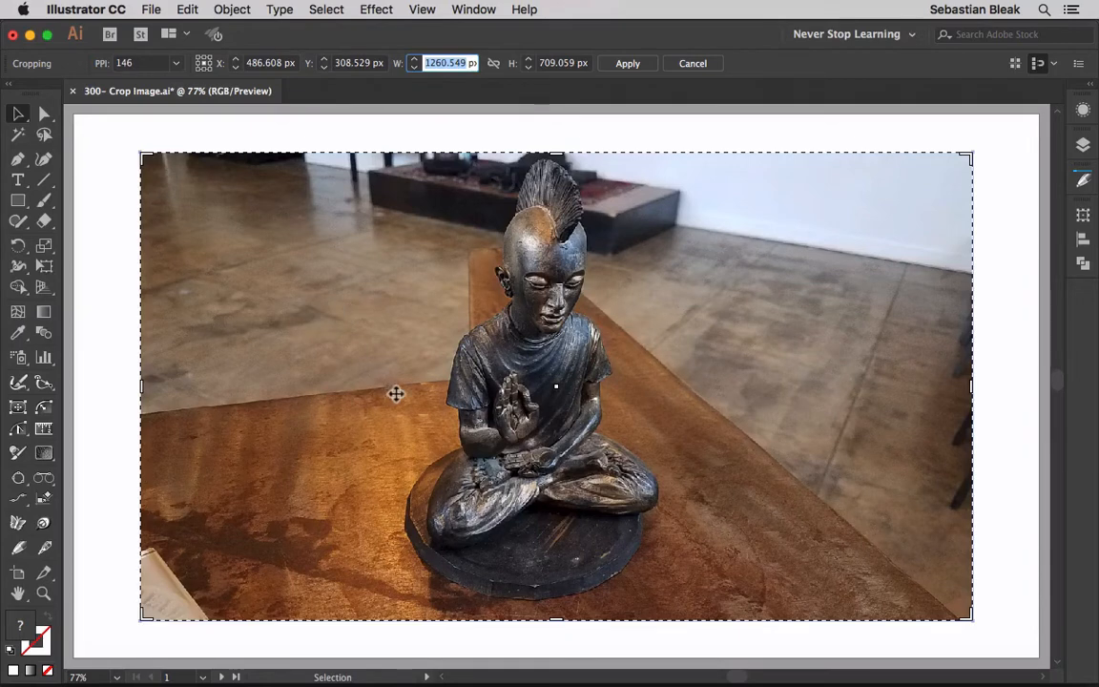
pyautogui.moveTo(148, 386)
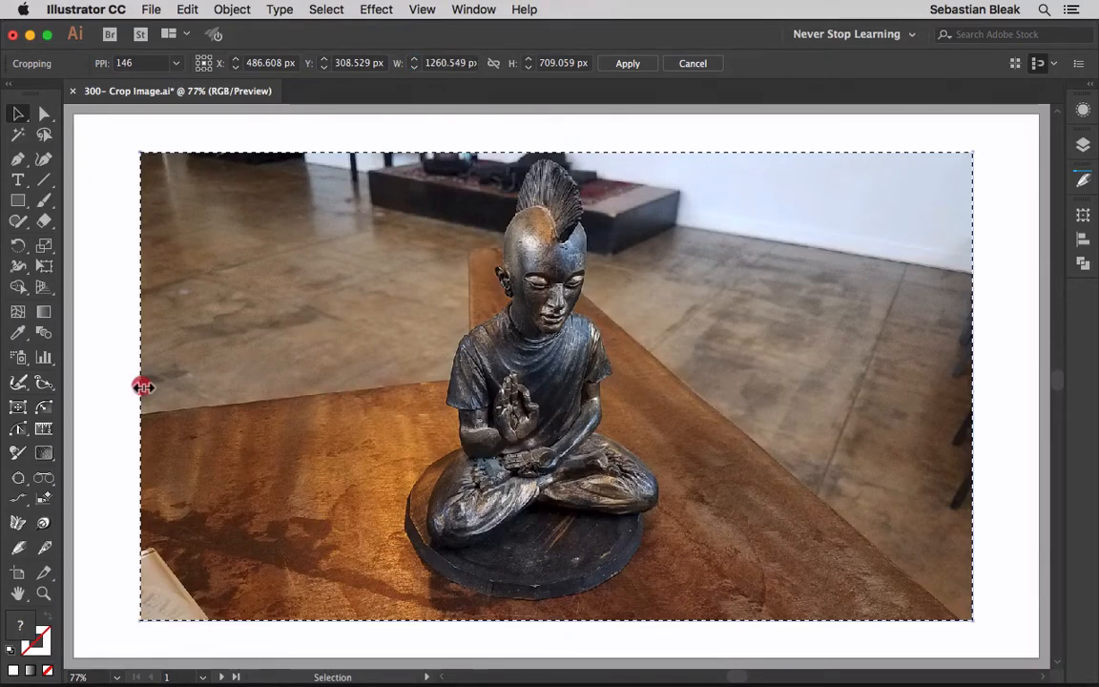
# Step: Narrow the crop frame symmetrically to a tight portrait around the statue and apply it
pyautogui.moveTo(139, 385); pyautogui.dragTo(287, 385)
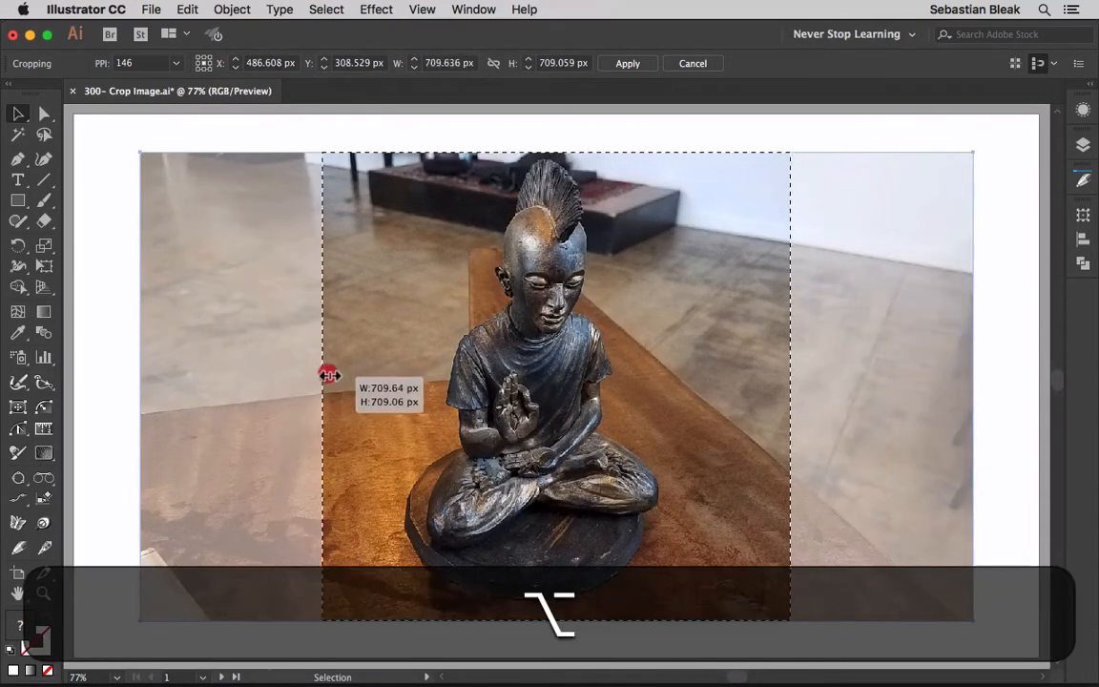
pyautogui.moveTo(328, 372); pyautogui.dragTo(240, 372)
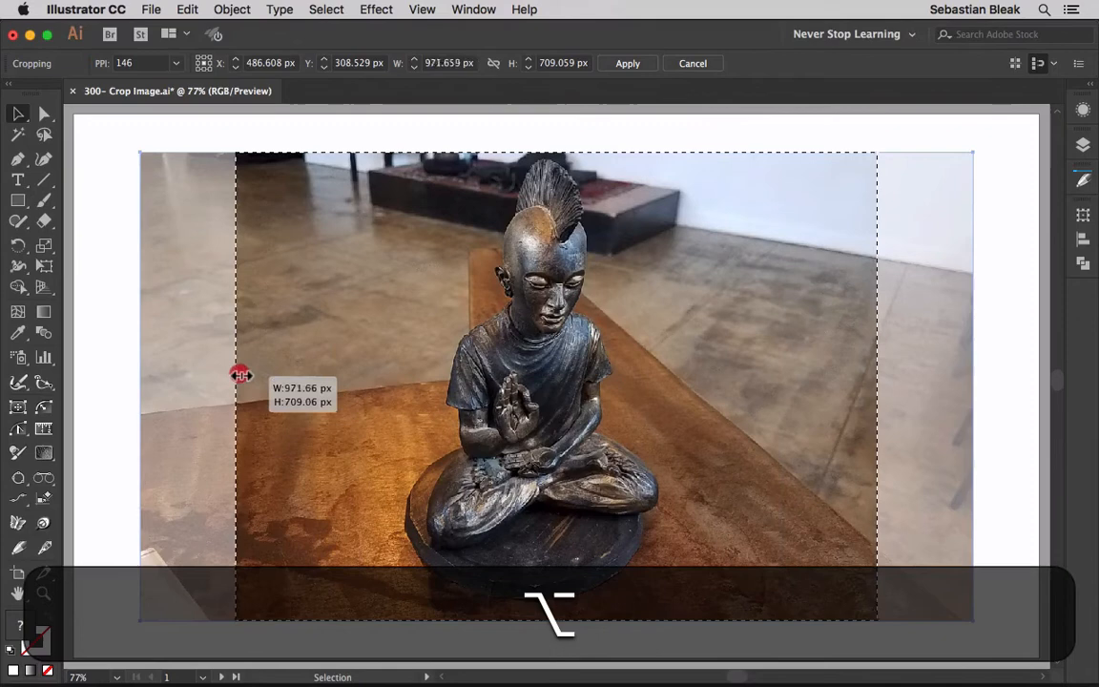
pyautogui.moveTo(241, 383); pyautogui.dragTo(351, 384)
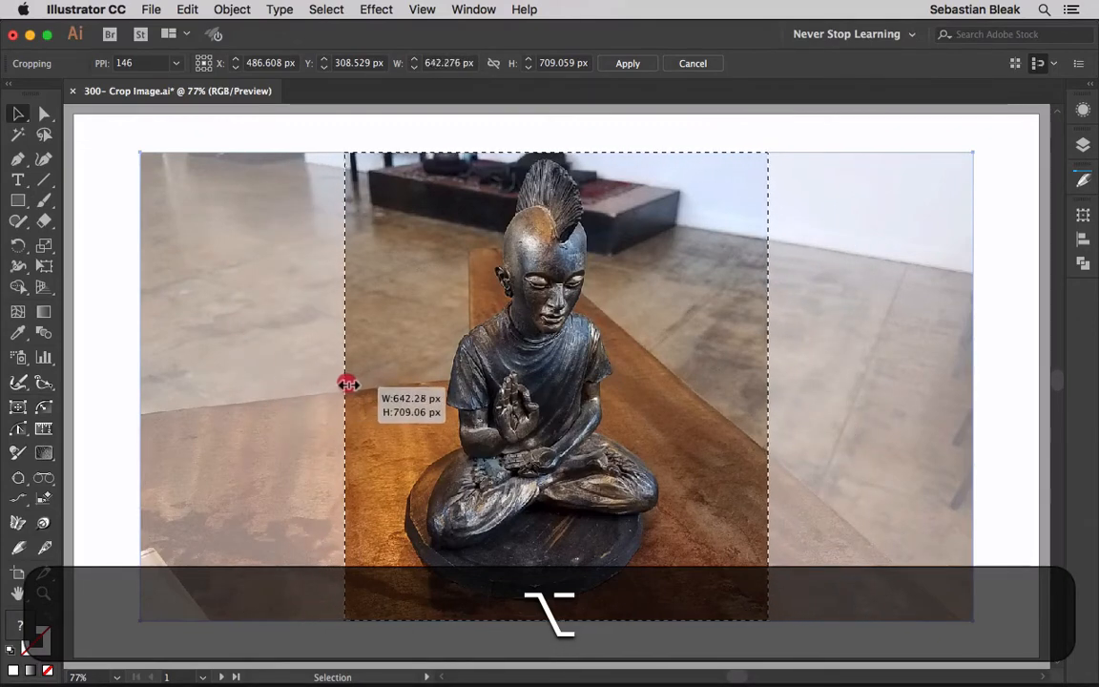
pyautogui.moveTo(345, 385); pyautogui.dragTo(365, 390)
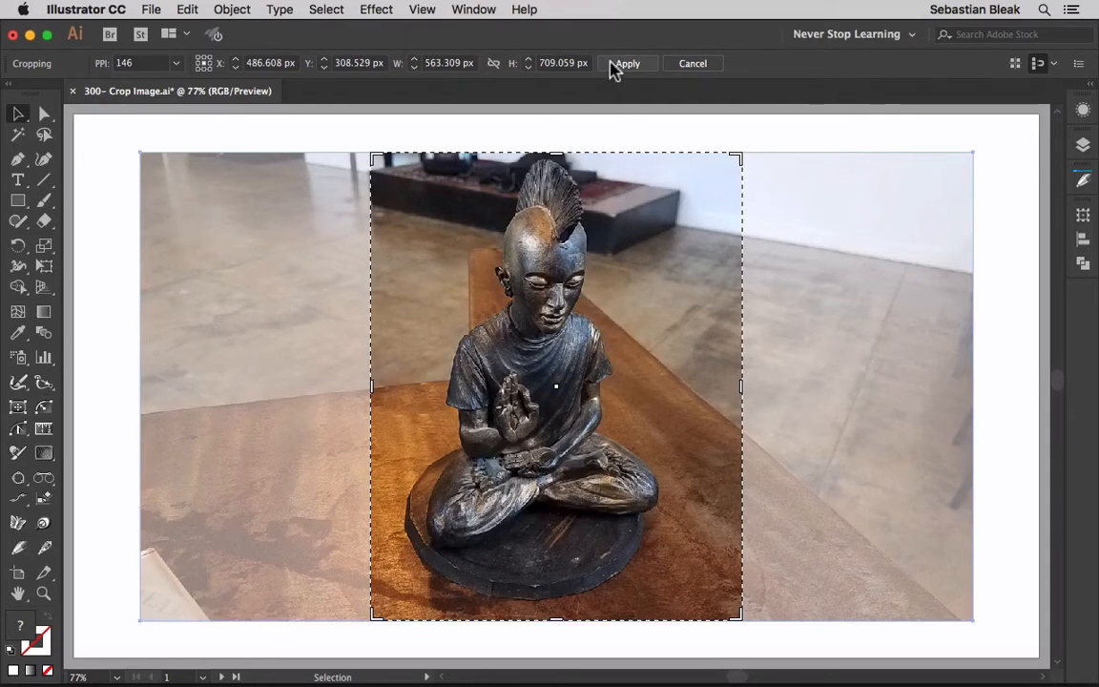
pyautogui.click(626, 63)
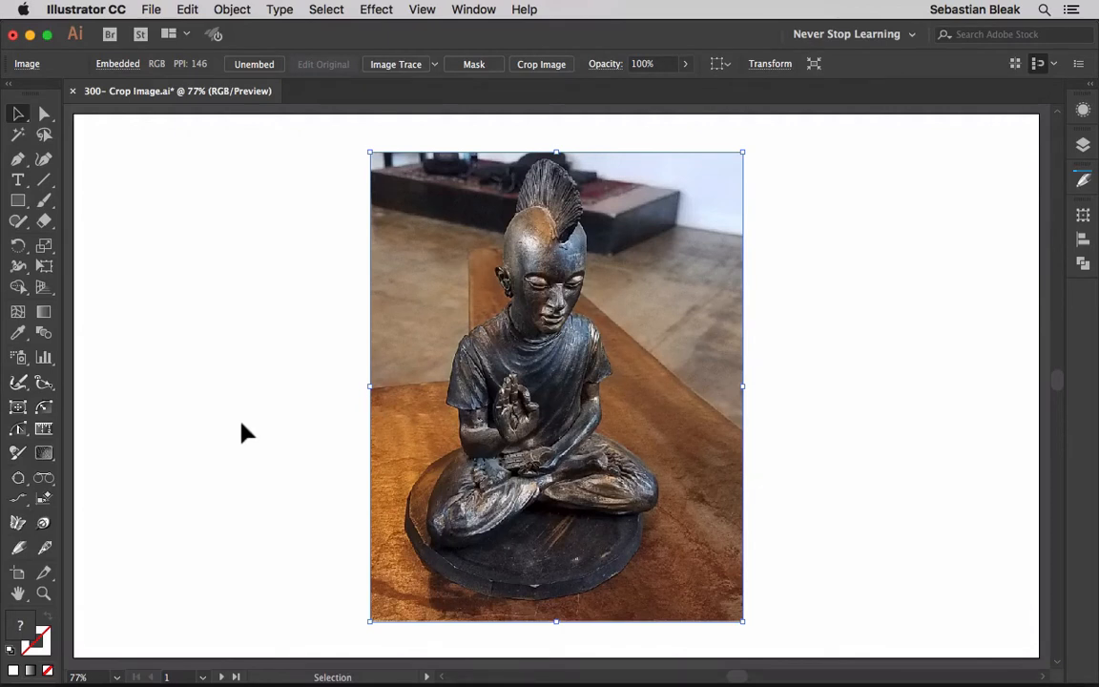
pyautogui.press('cmd+y')
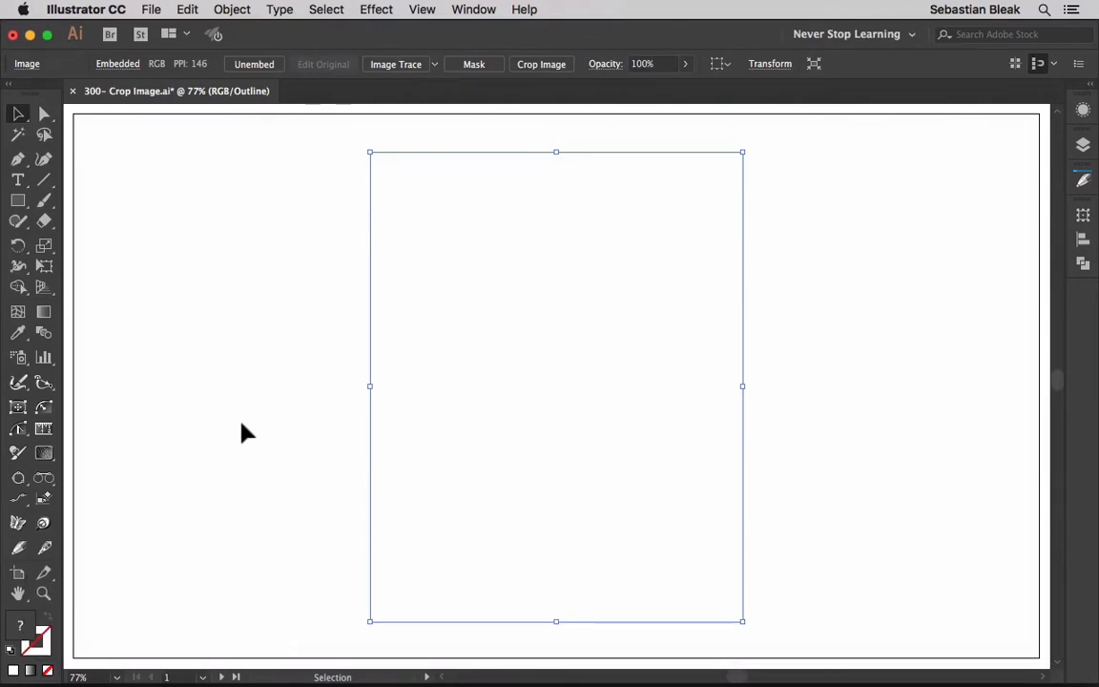
pyautogui.press('cmd+y')
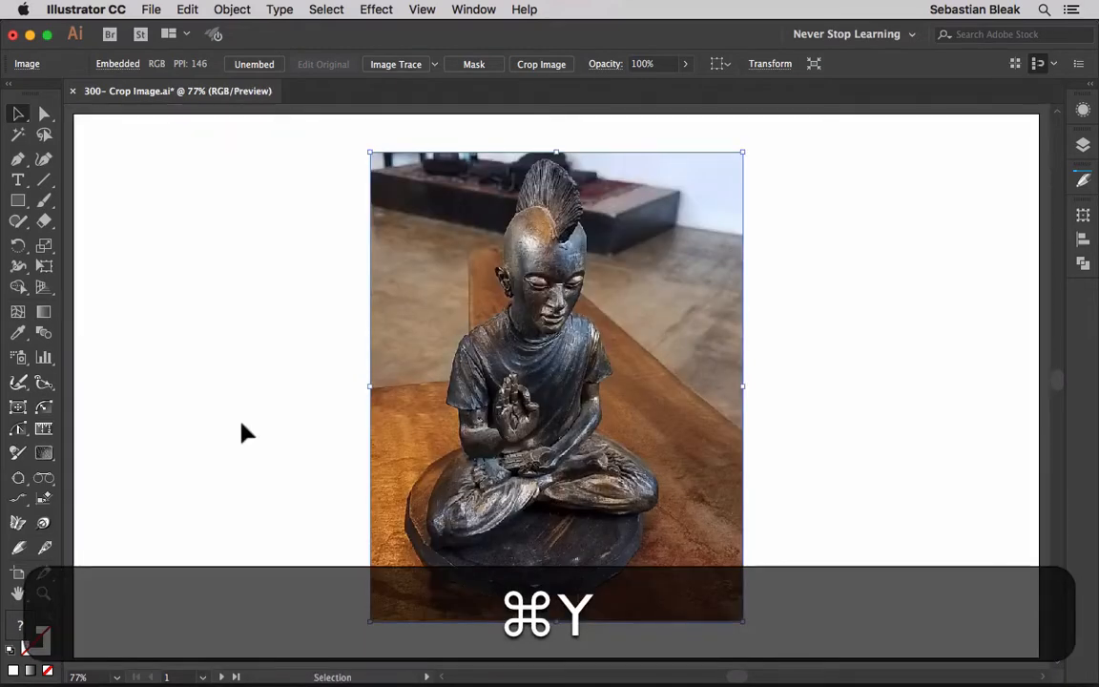
pyautogui.press('cmd+y')
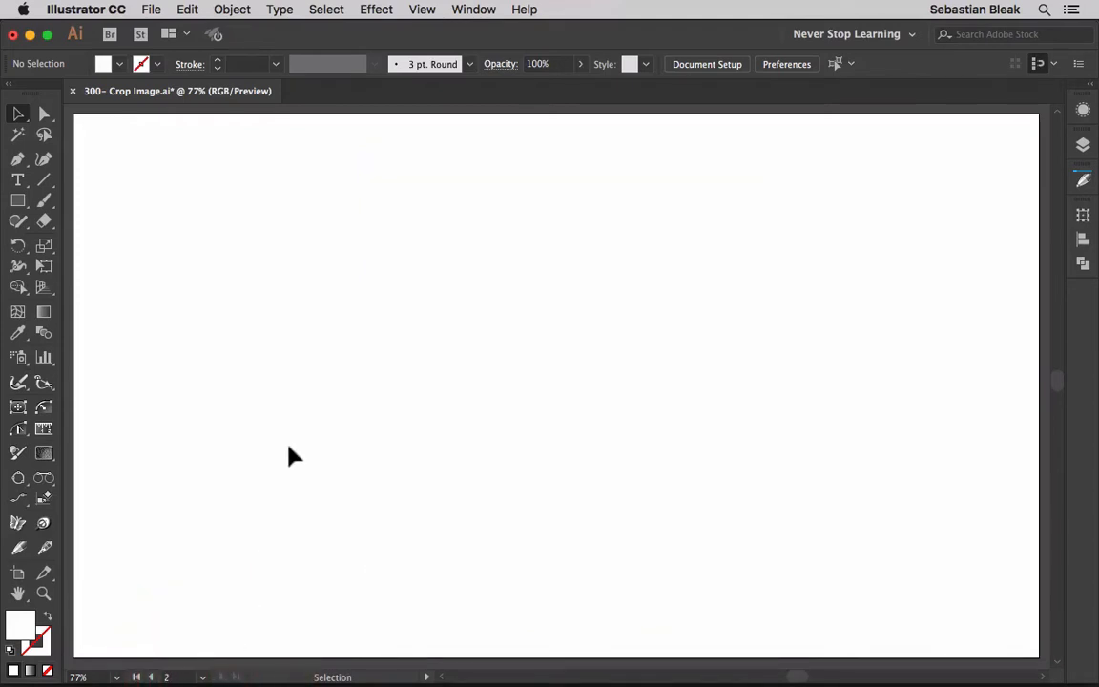
pyautogui.moveTo(302, 447)
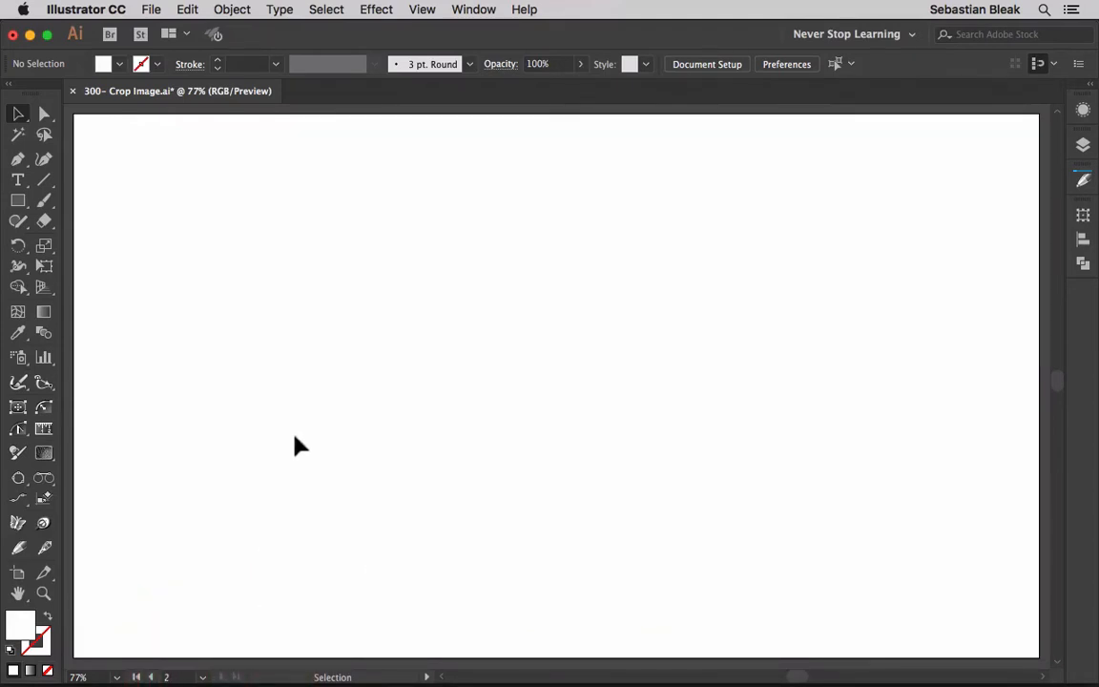
# Step: Place Pond.jpg as a linked image on the second artboard
pyautogui.press('shift+cmd+p')
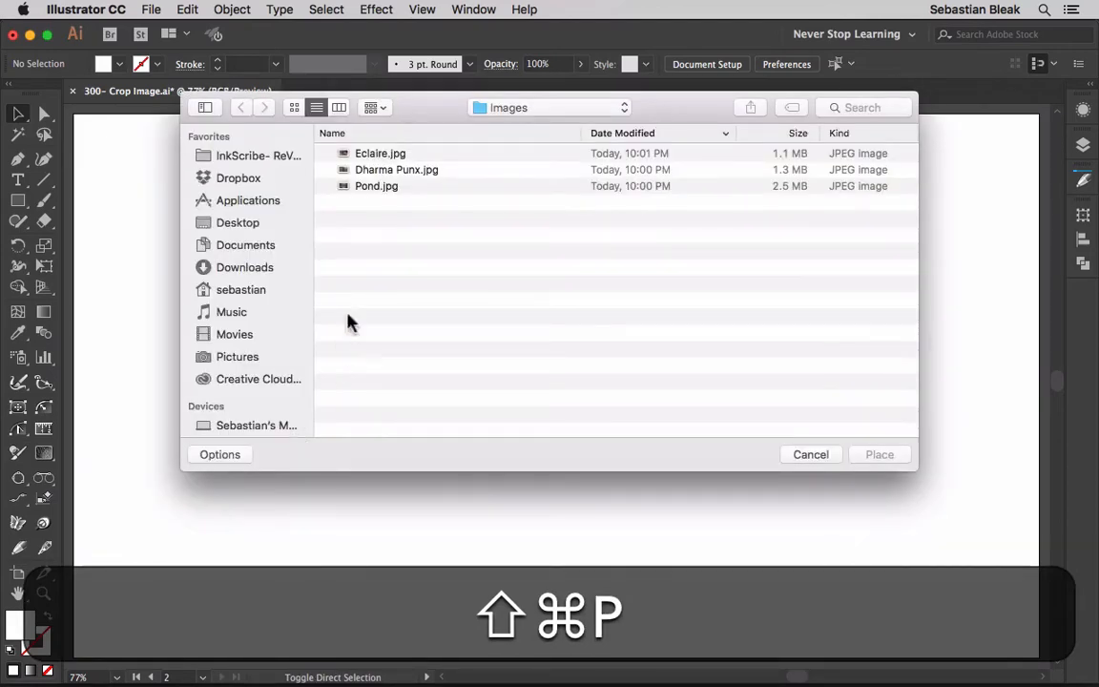
pyautogui.click(376, 187)
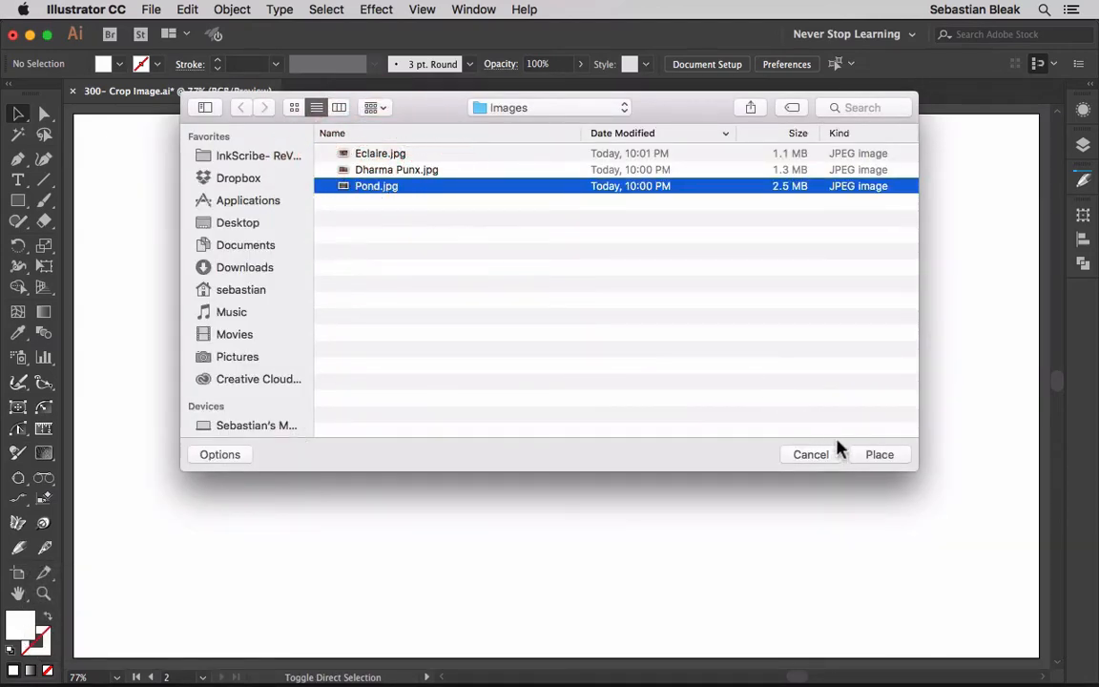
pyautogui.click(878, 455)
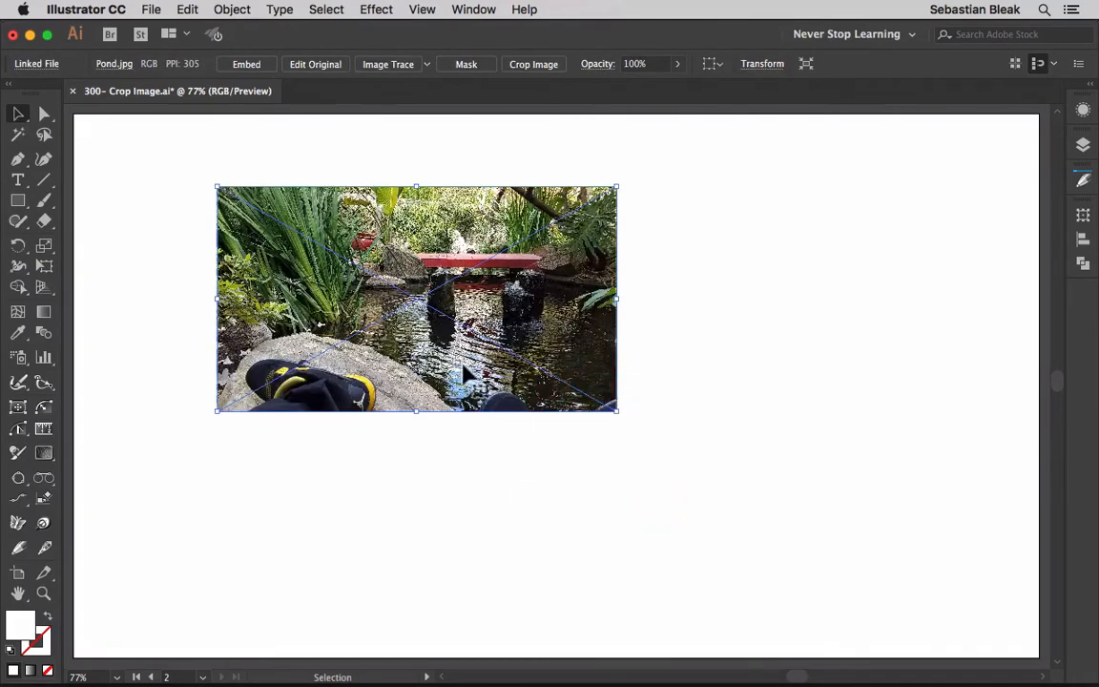
pyautogui.moveTo(142, 248)
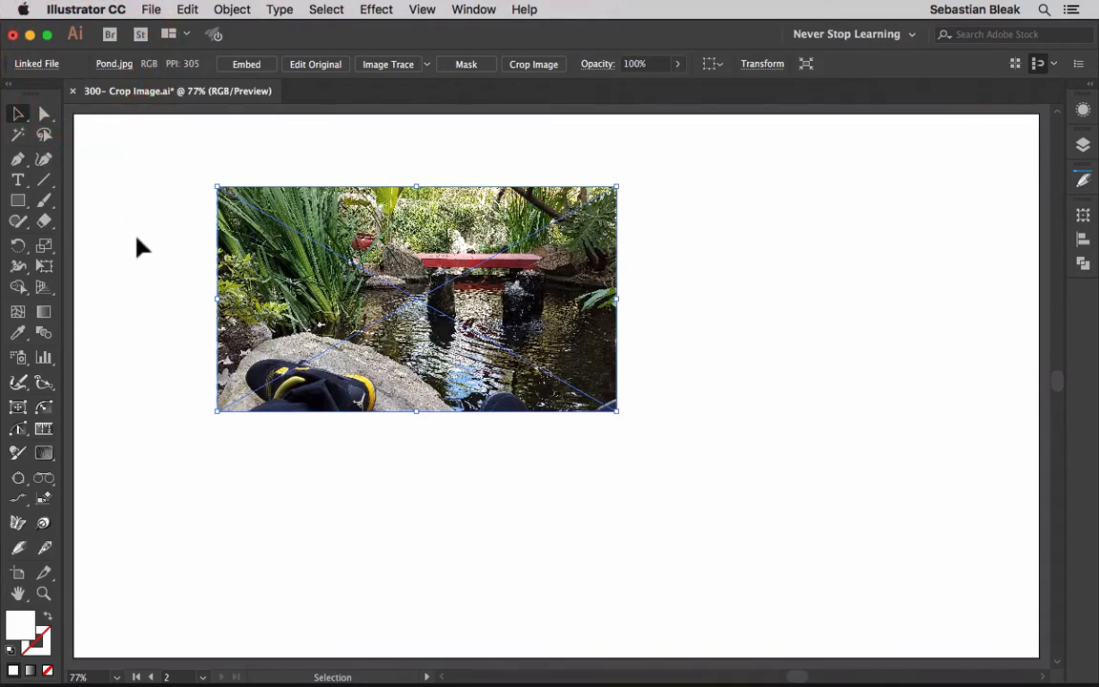
pyautogui.moveTo(467, 470)
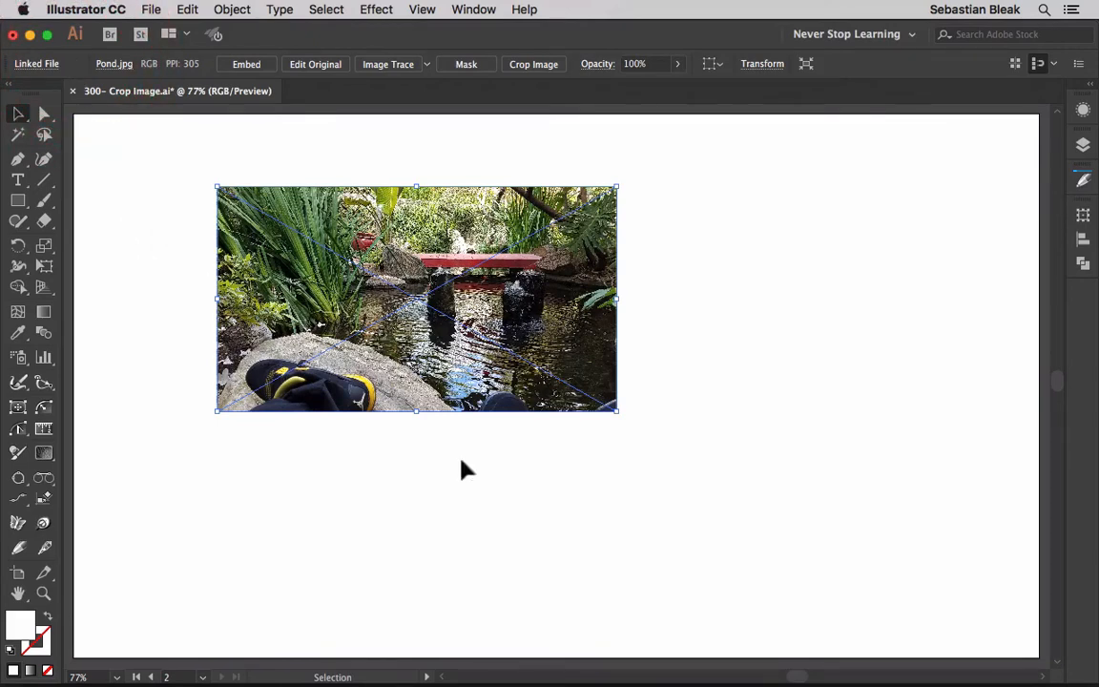
pyautogui.moveTo(613, 492)
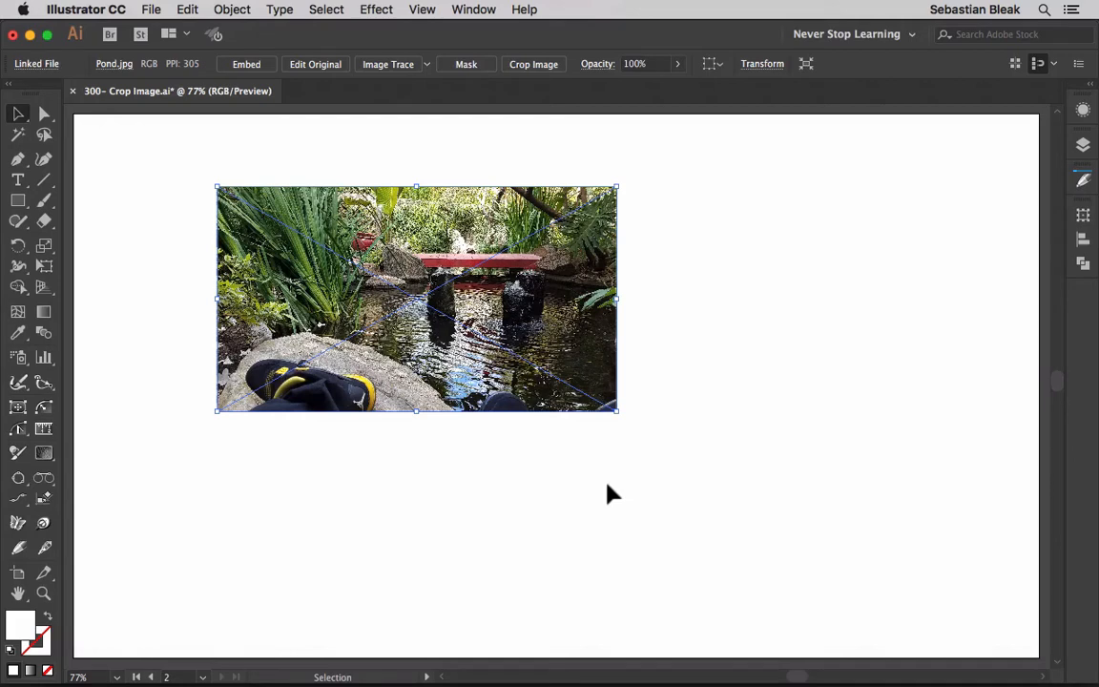
pyautogui.moveTo(296, 380)
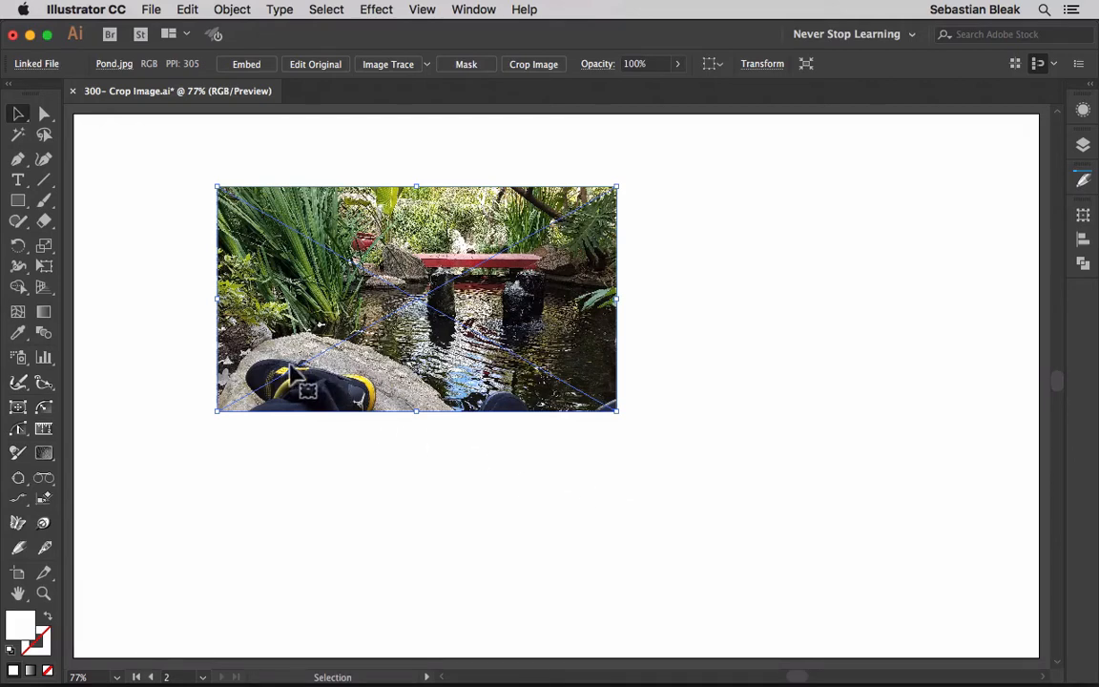
pyautogui.moveTo(535, 214)
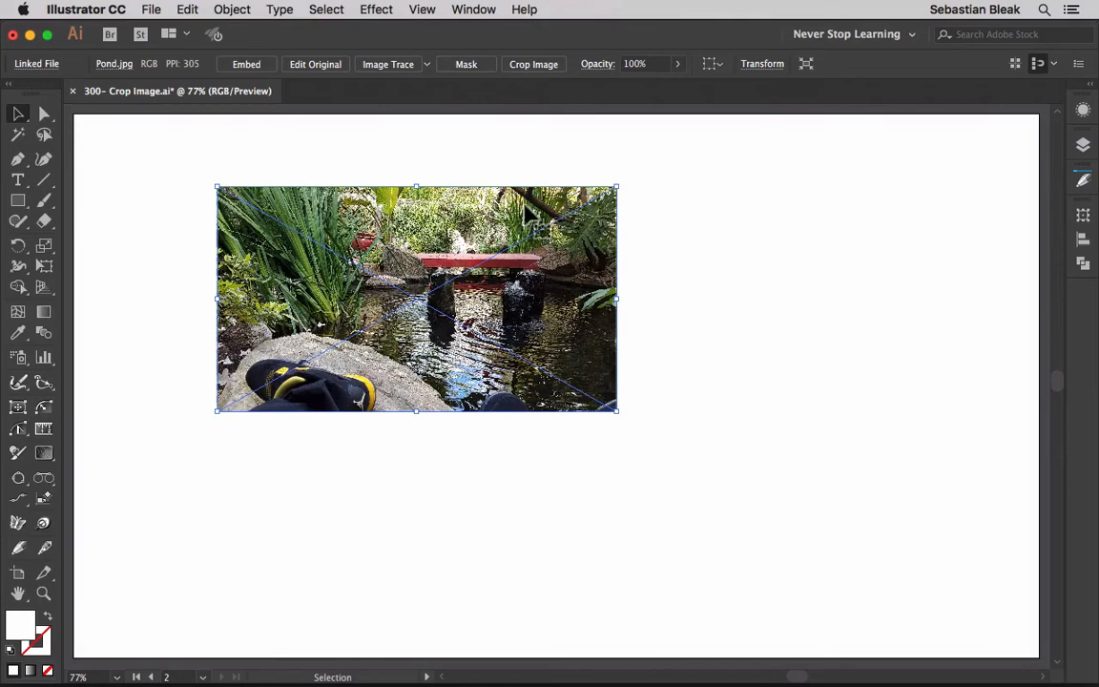
# Step: Start cropping the pond photo, accept the embed warning, and raise the bottom edge above the shoes
pyautogui.click(534, 65)
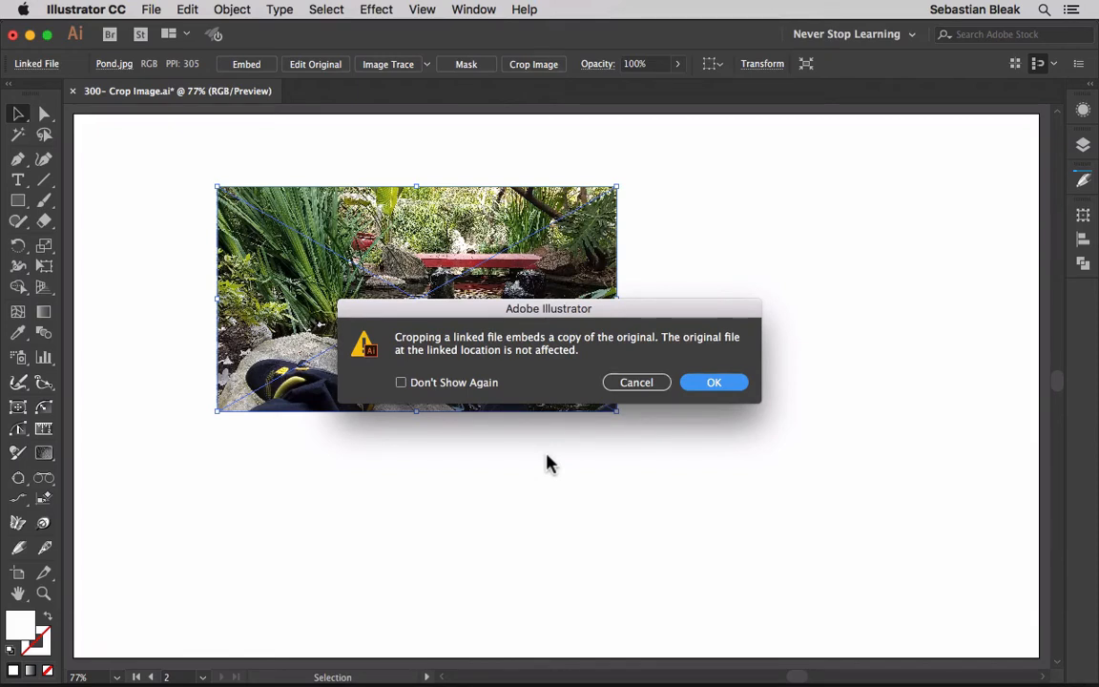
pyautogui.moveTo(504, 401)
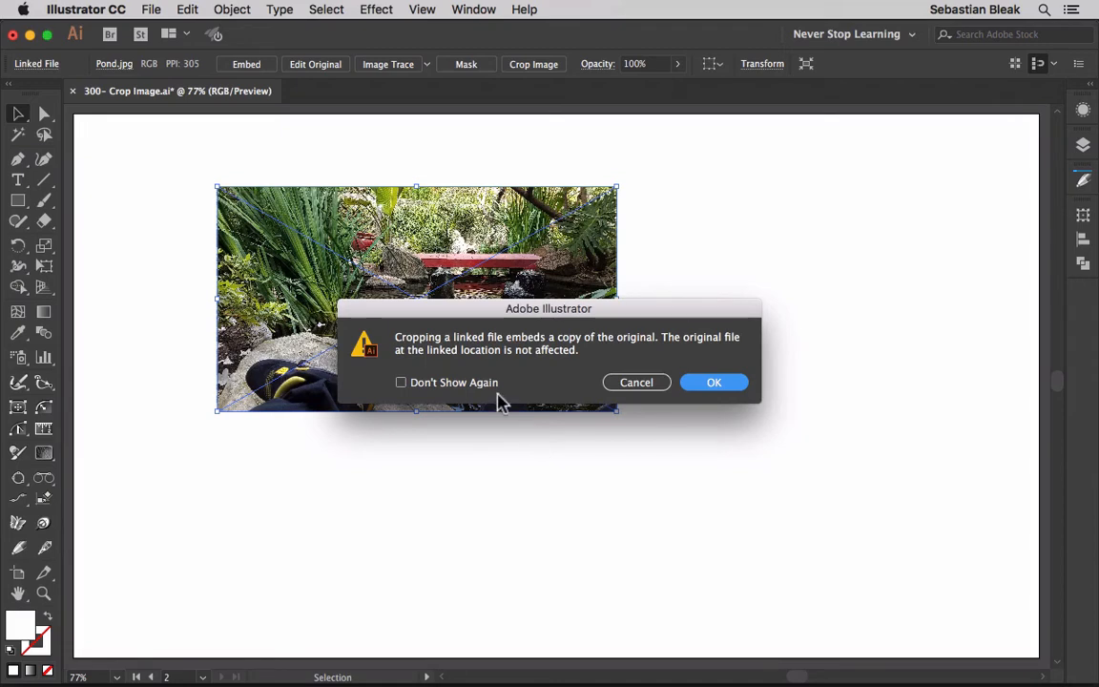
pyautogui.moveTo(481, 405)
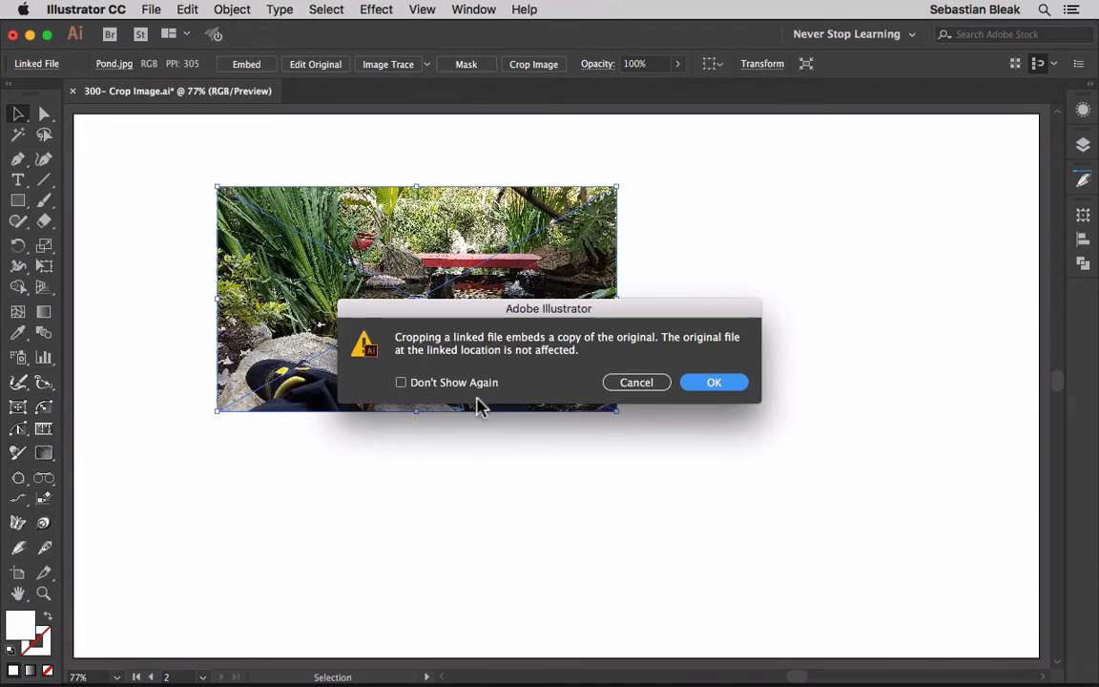
pyautogui.click(714, 382)
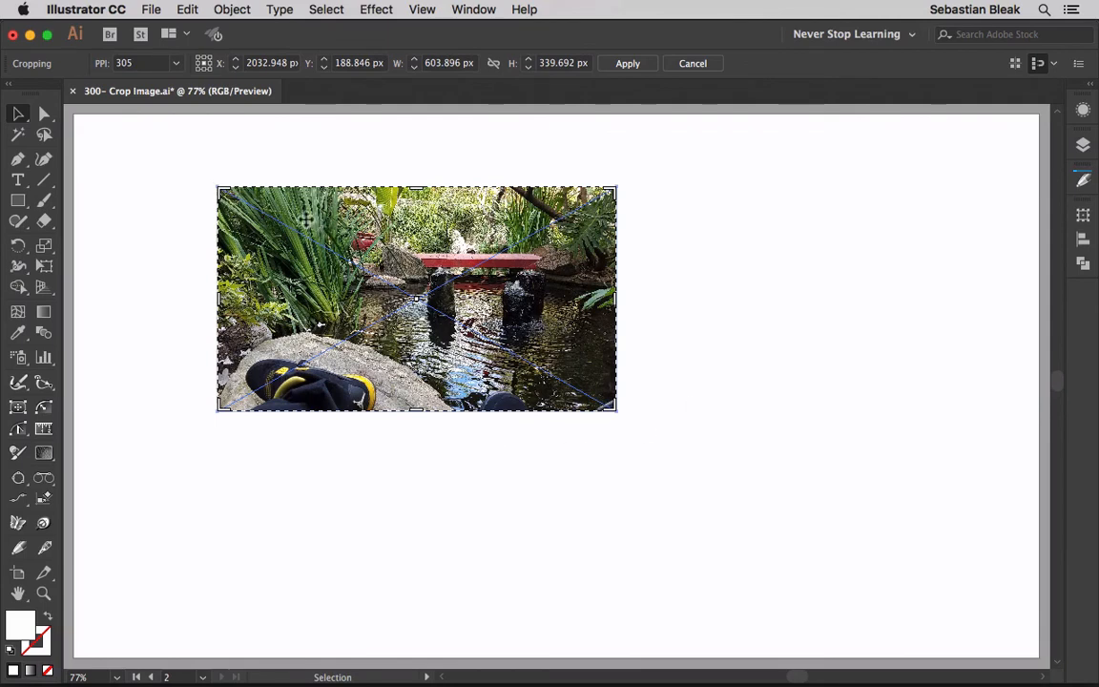
pyautogui.moveTo(418, 413)
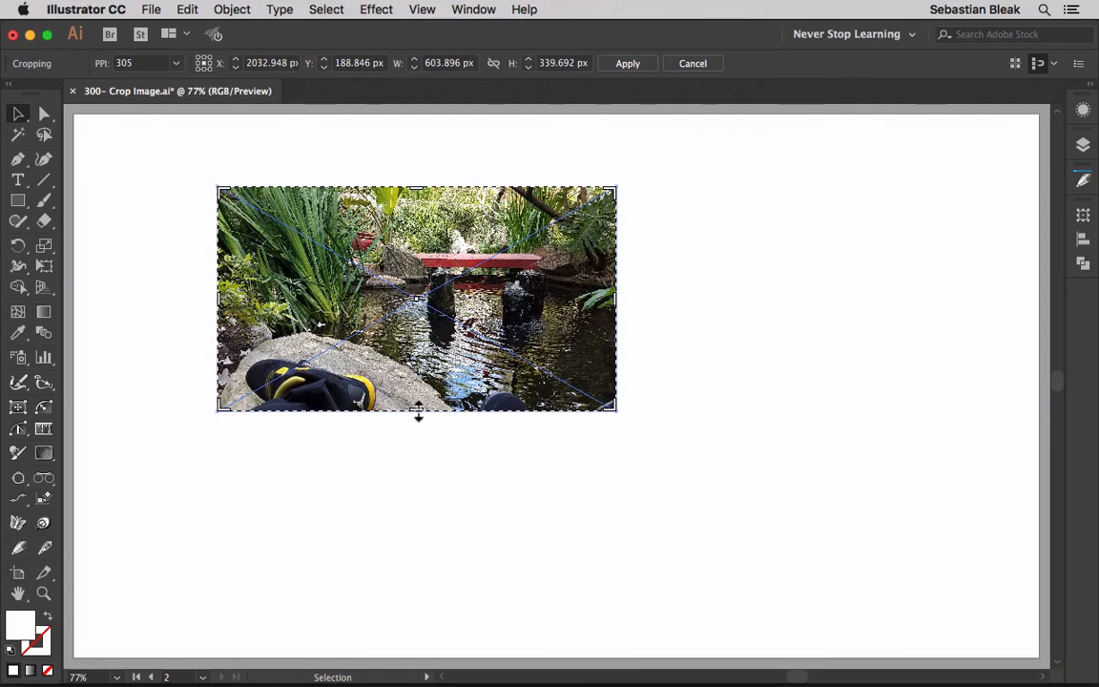
pyautogui.moveTo(416, 412); pyautogui.dragTo(416, 355)
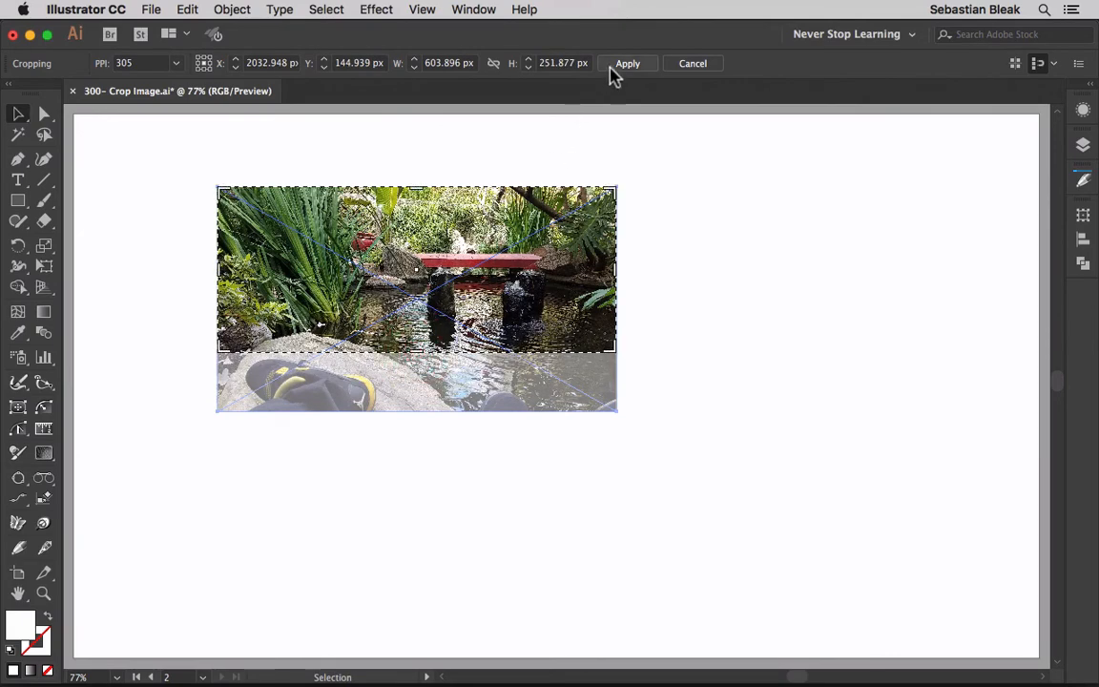
# Step: Apply the pond crop and place an uncropped Pond.jpg copy below-left of it
pyautogui.click(626, 63)
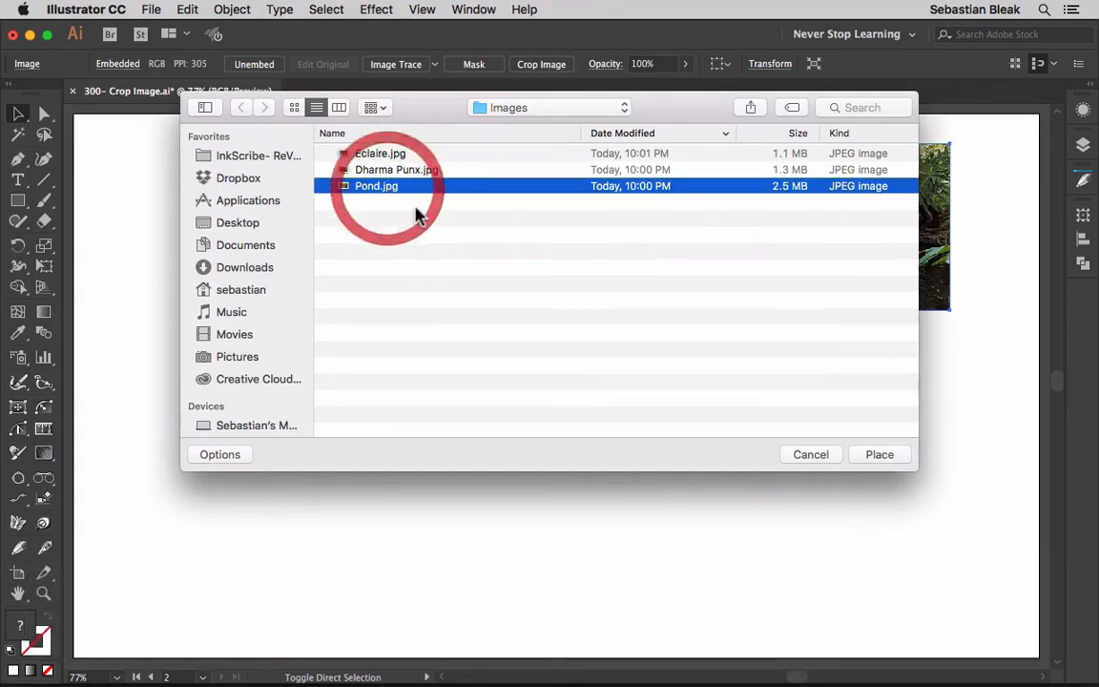
pyautogui.click(878, 454)
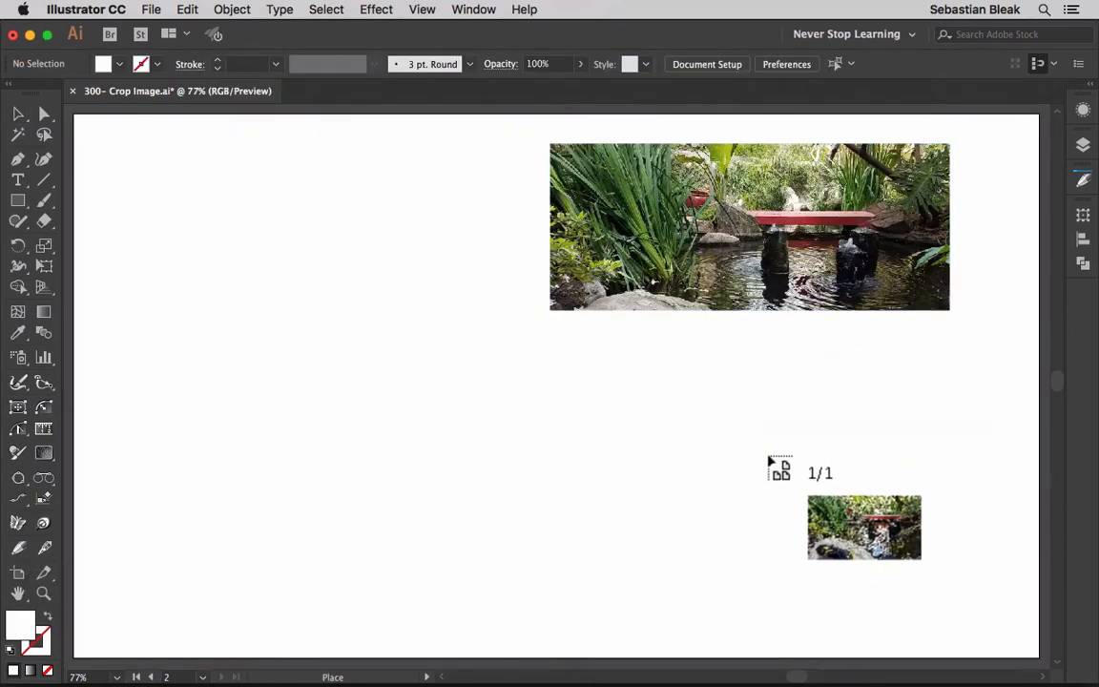
pyautogui.moveTo(778, 468); pyautogui.dragTo(561, 525)
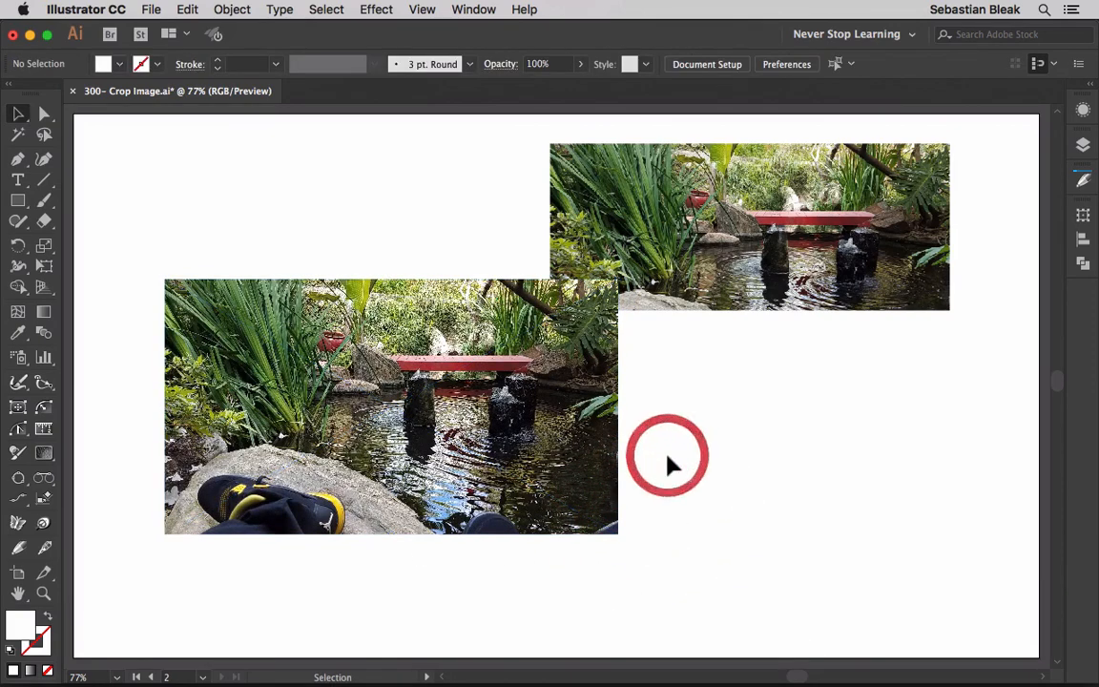
# Step: Deselect everything, then select the cropped pond photo
pyautogui.click(668, 455)
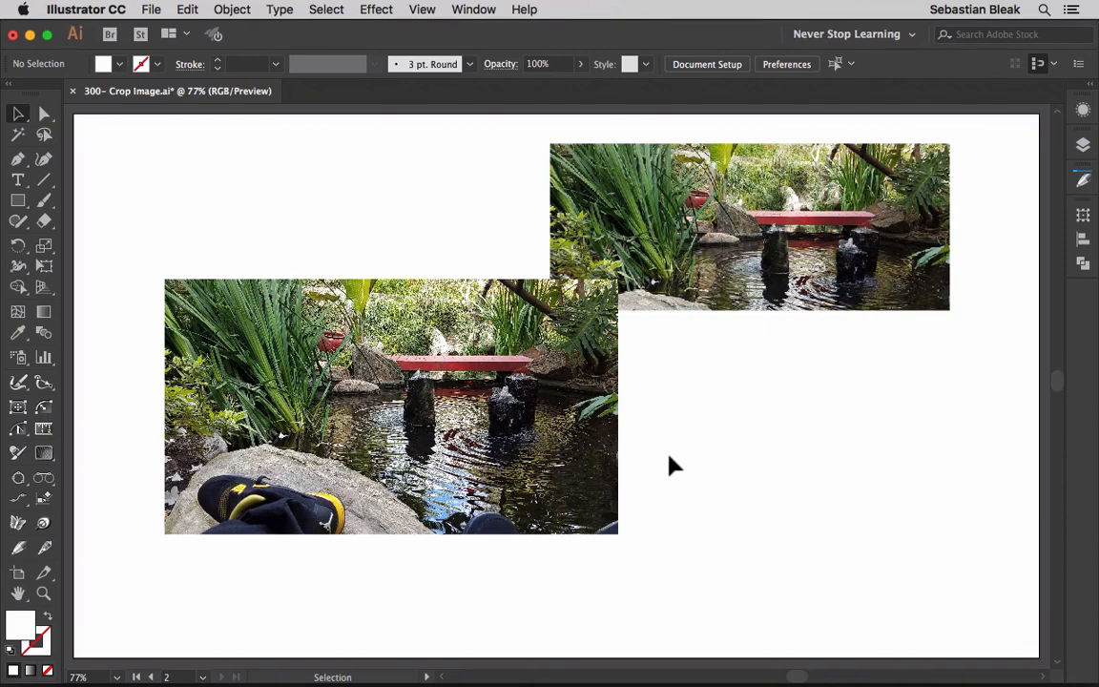
pyautogui.click(749, 225)
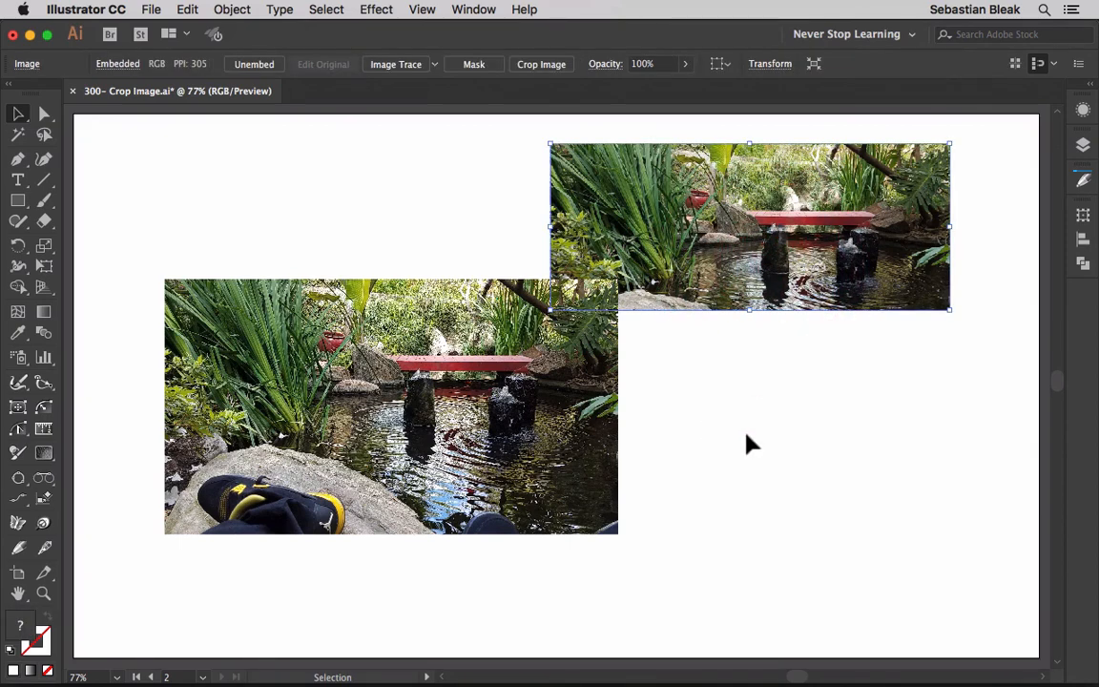